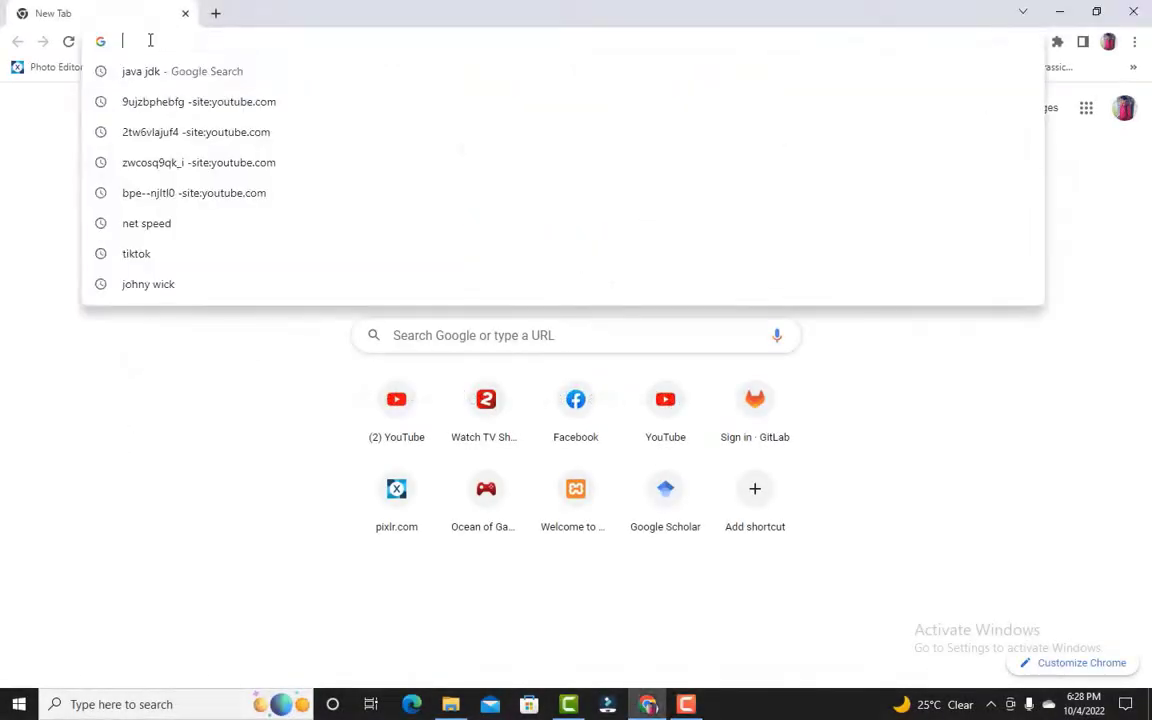
- Search Google for "java jdk" and open the Java Downloads – Oracle result
type("java jdk")
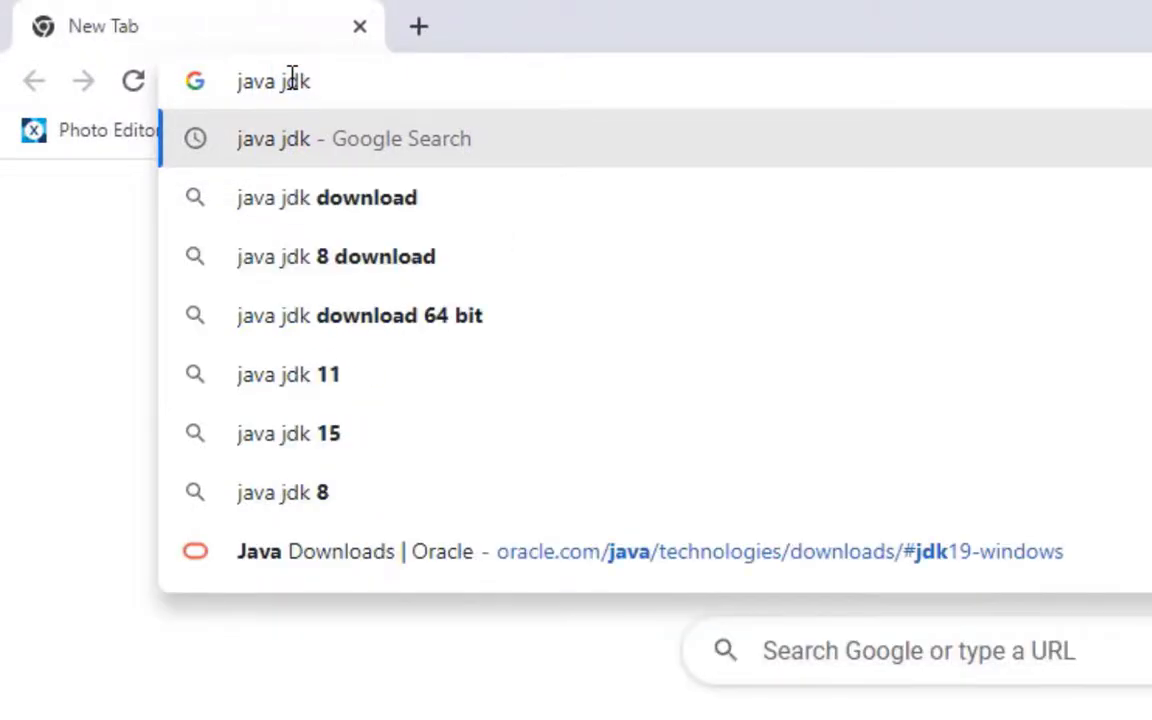
left_click(352, 140)
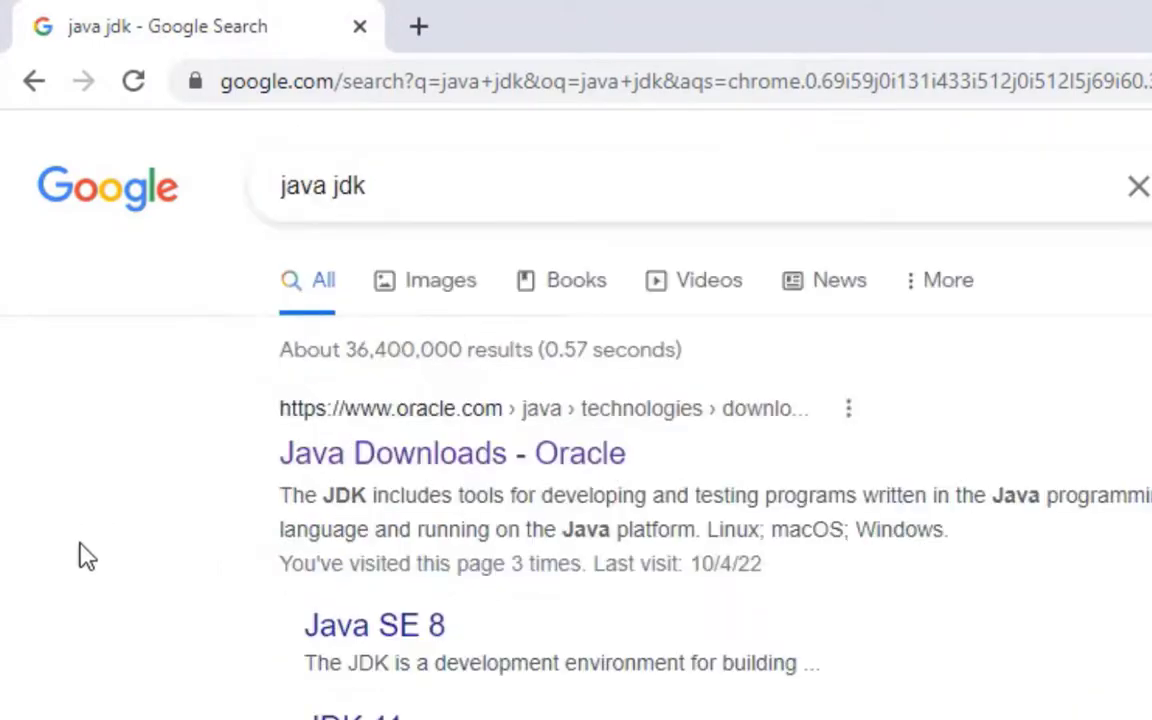
left_click(448, 448)
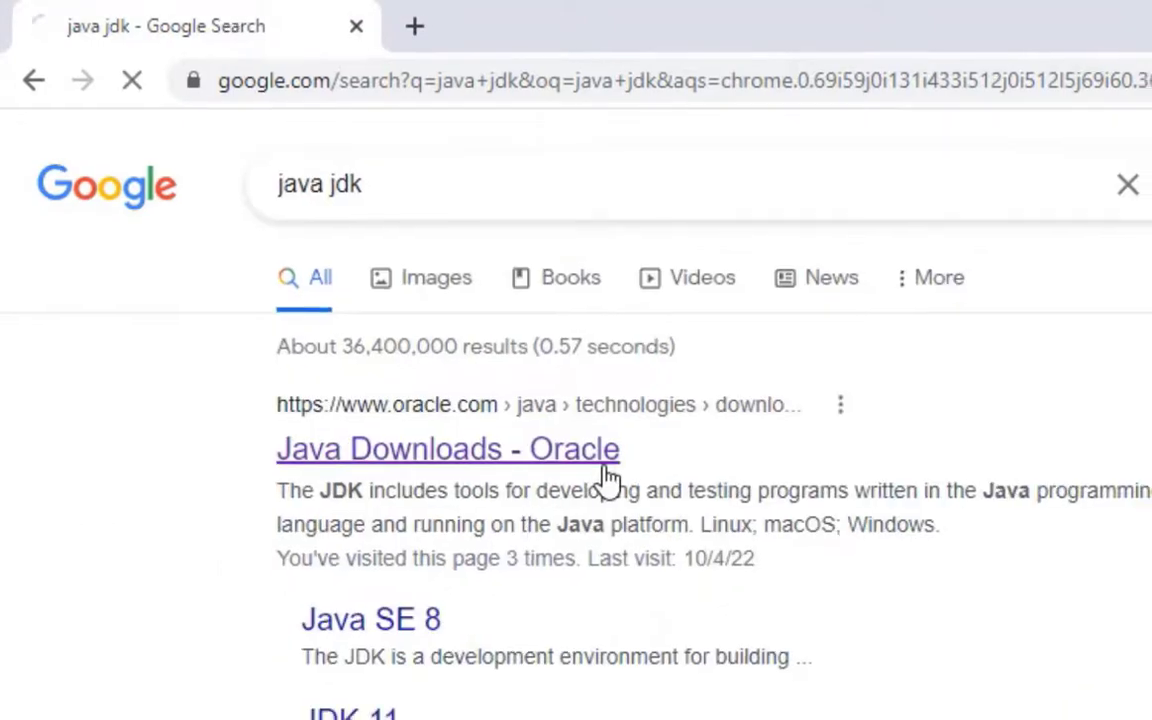
- Scroll to the JDK 19 downloads, switch to Windows and mark the x64 Installer
left_click(448, 448)
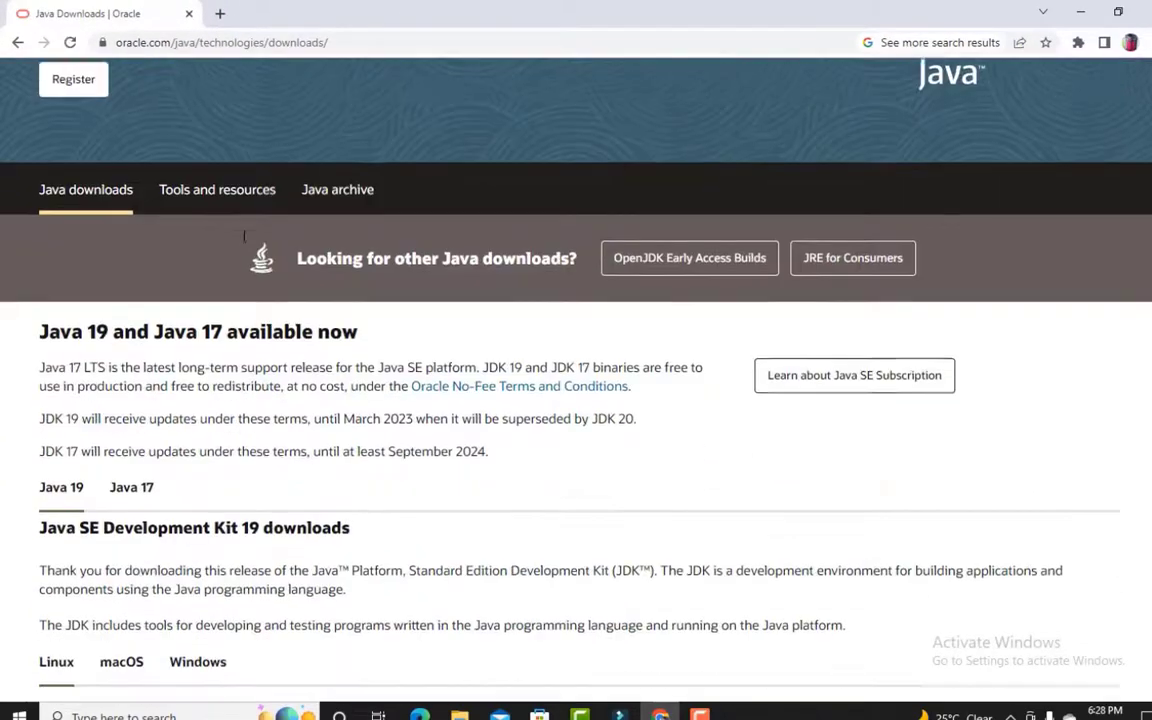
scroll("down", 3)
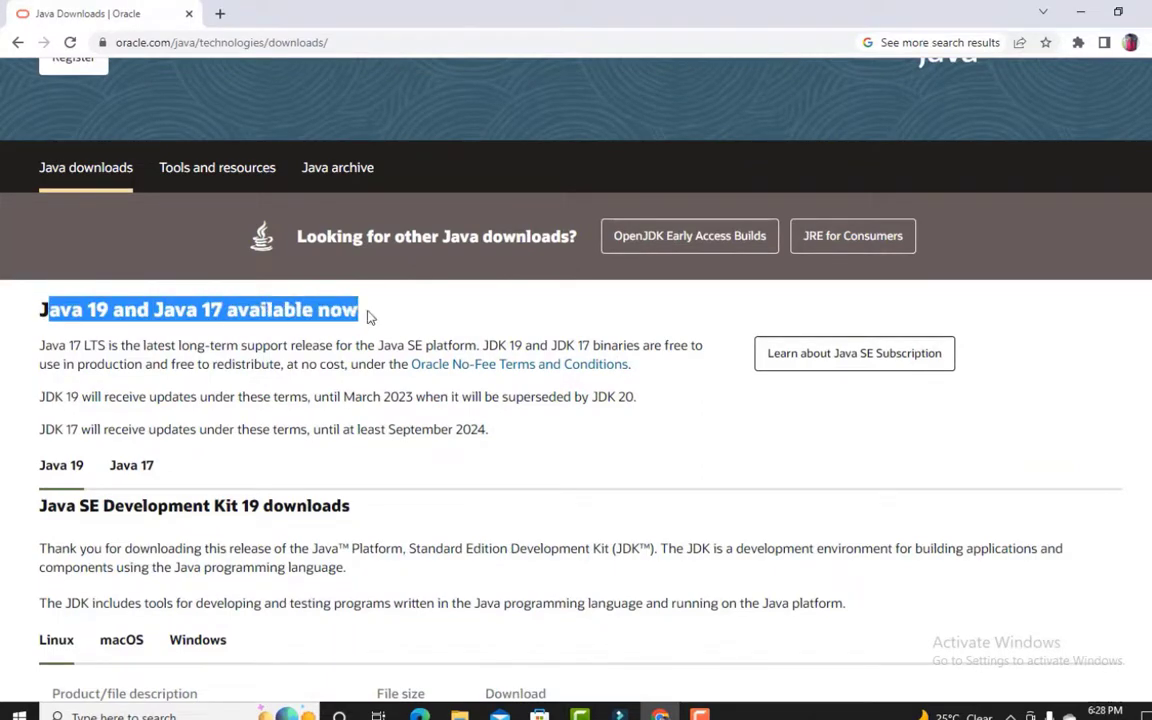
scroll("down", 3)
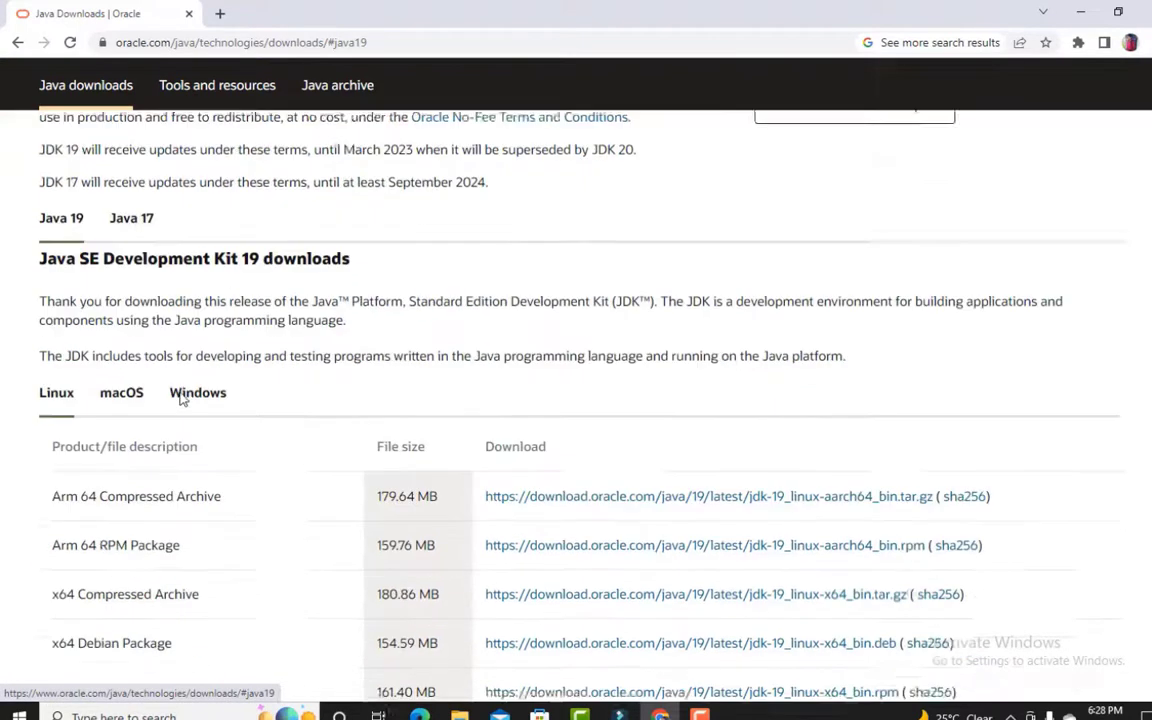
scroll("down", 3)
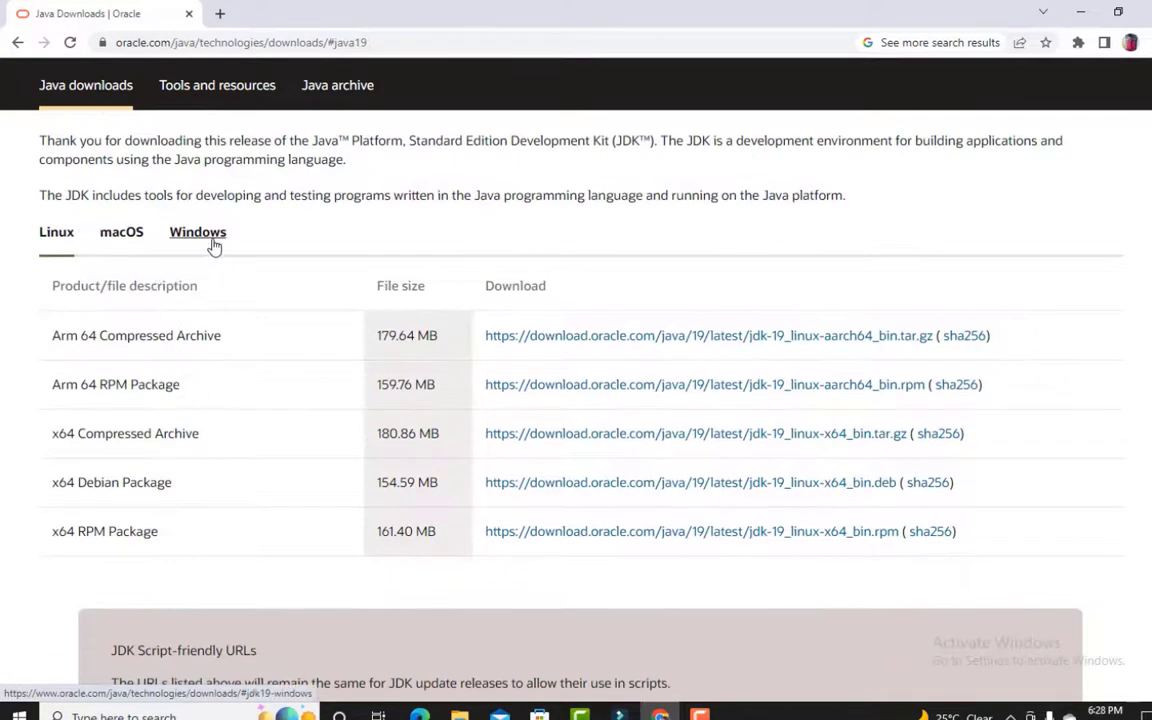
left_click(196, 232)
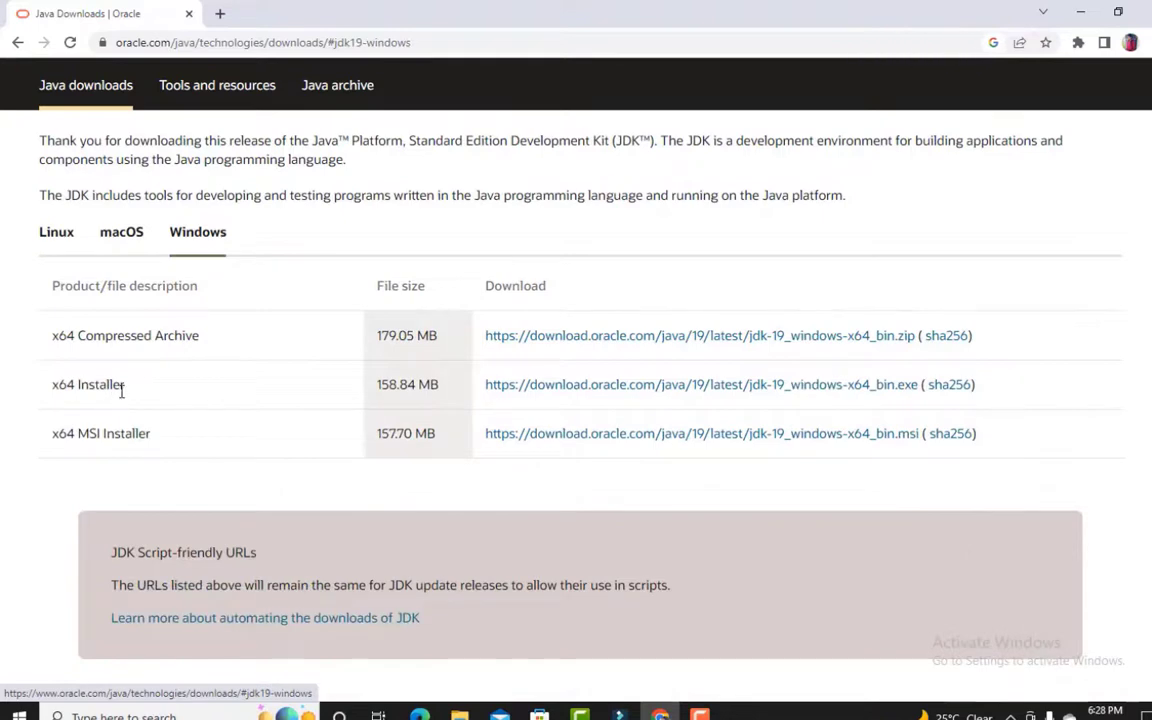
double_click(88, 384)
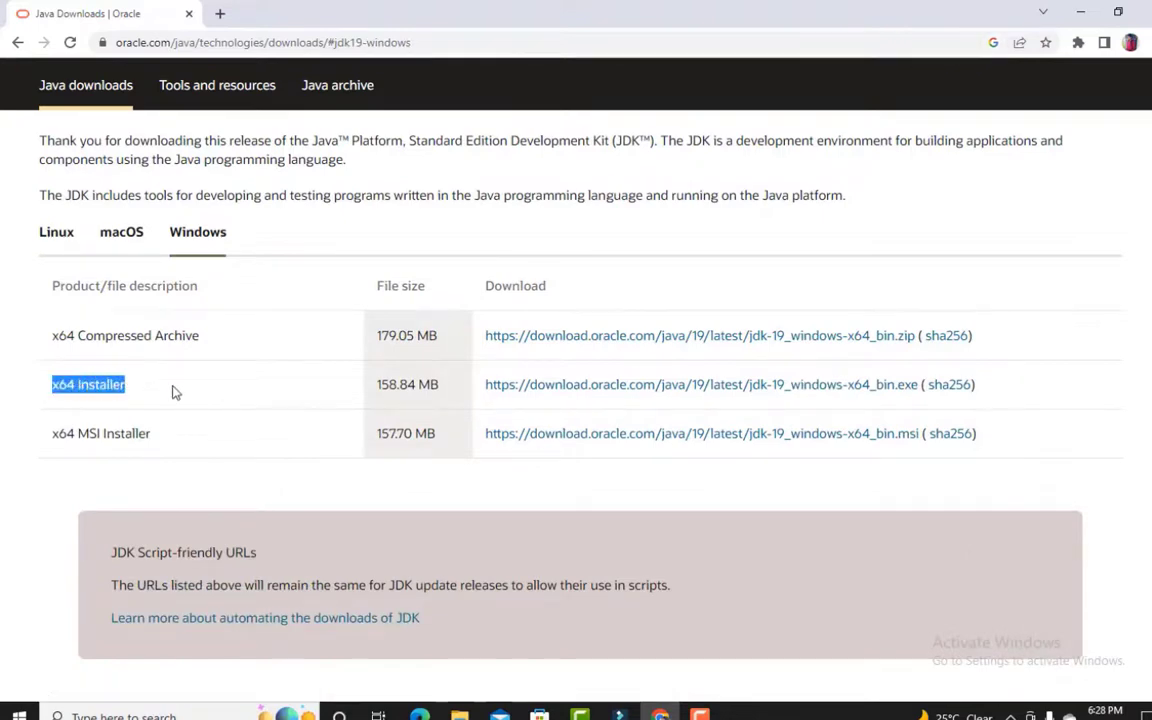
- Glance at the Java 11 and Java 8 downloads, then return to the JDK 19 x64 Installer
scroll("down", 3)
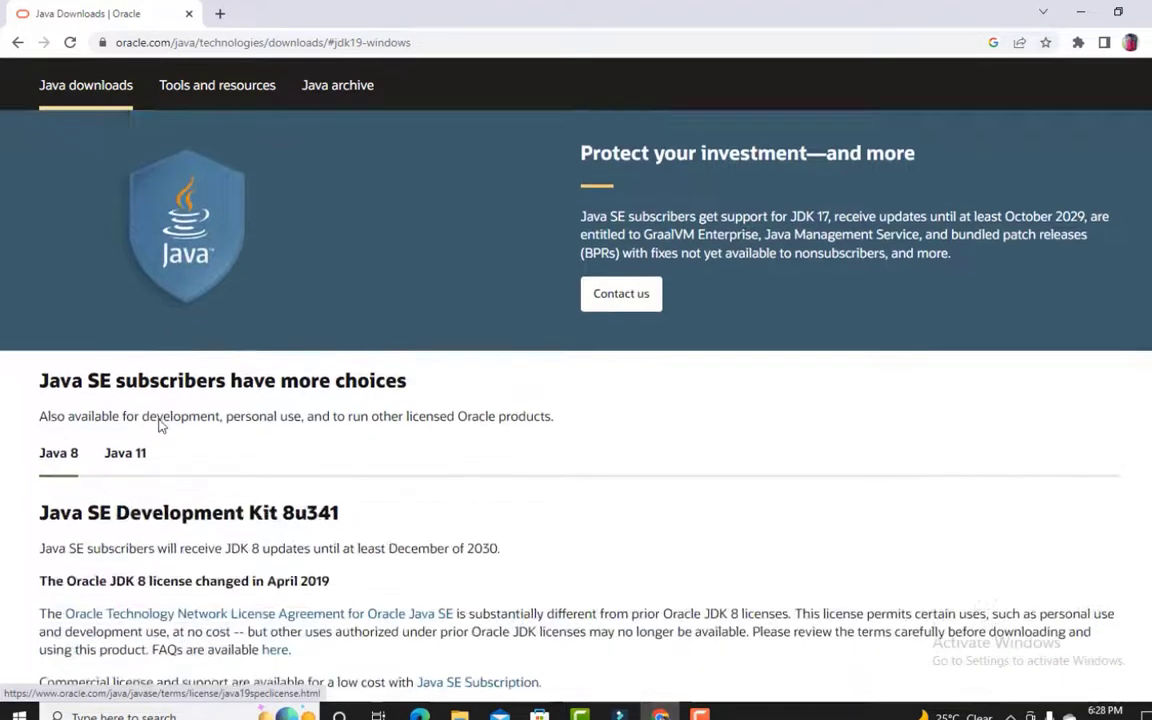
left_click(124, 452)
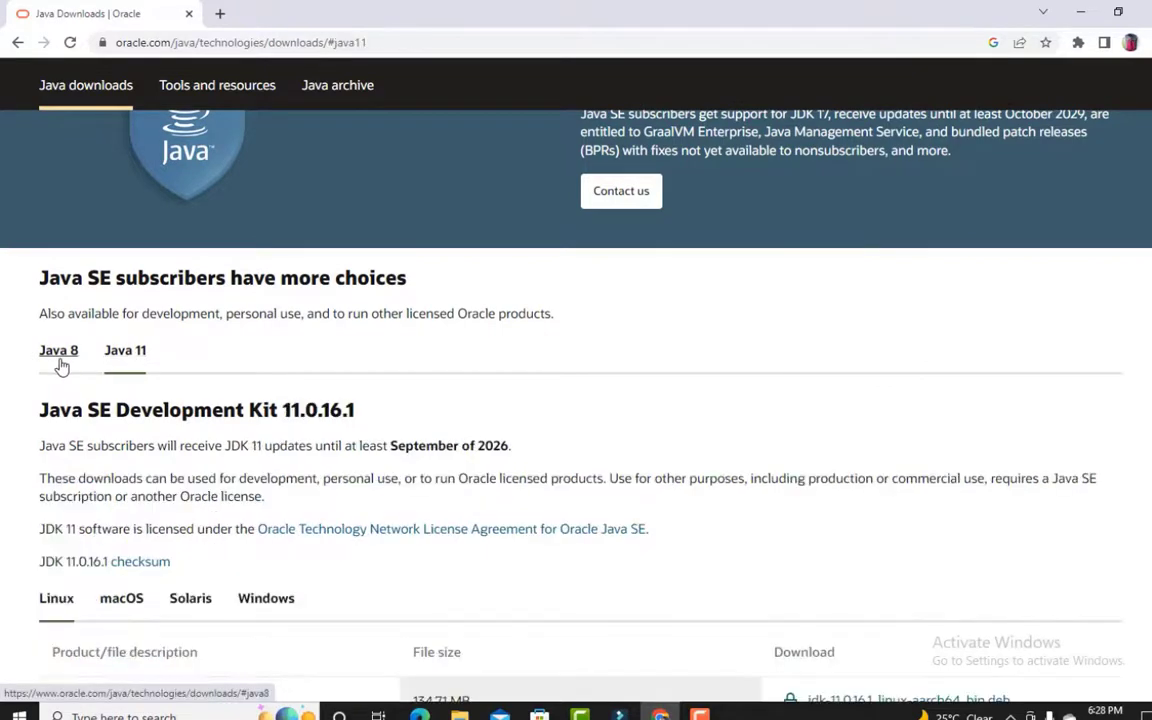
left_click(58, 350)
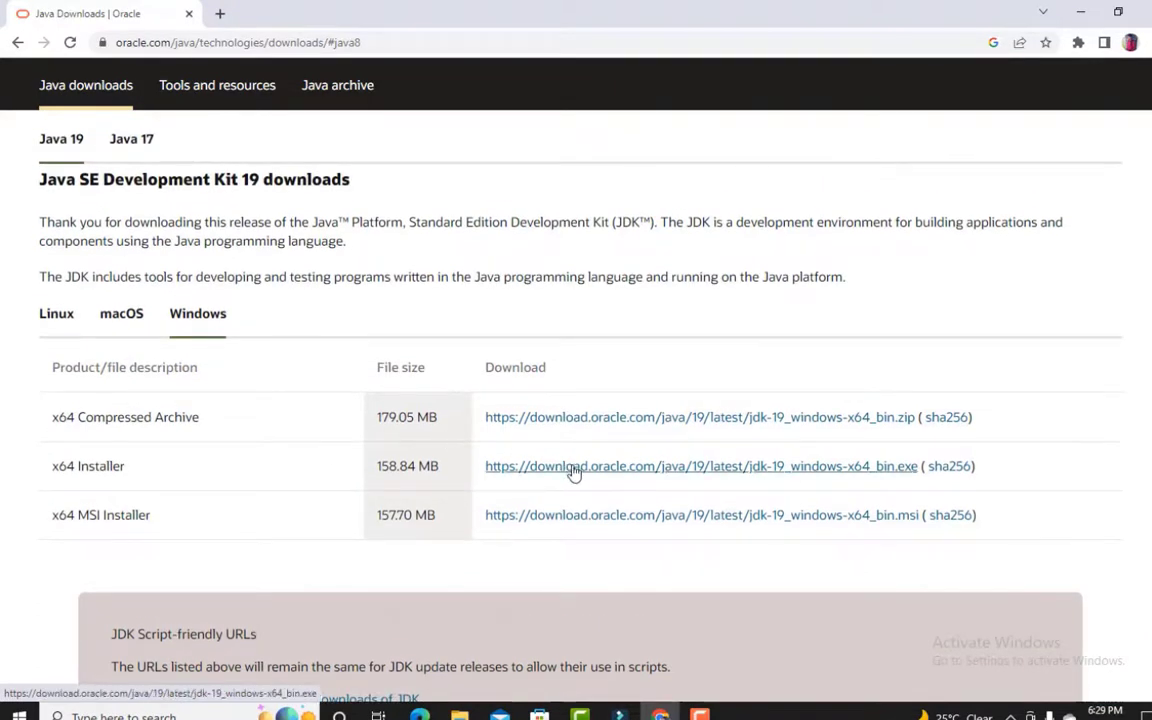
scroll("up", 3)
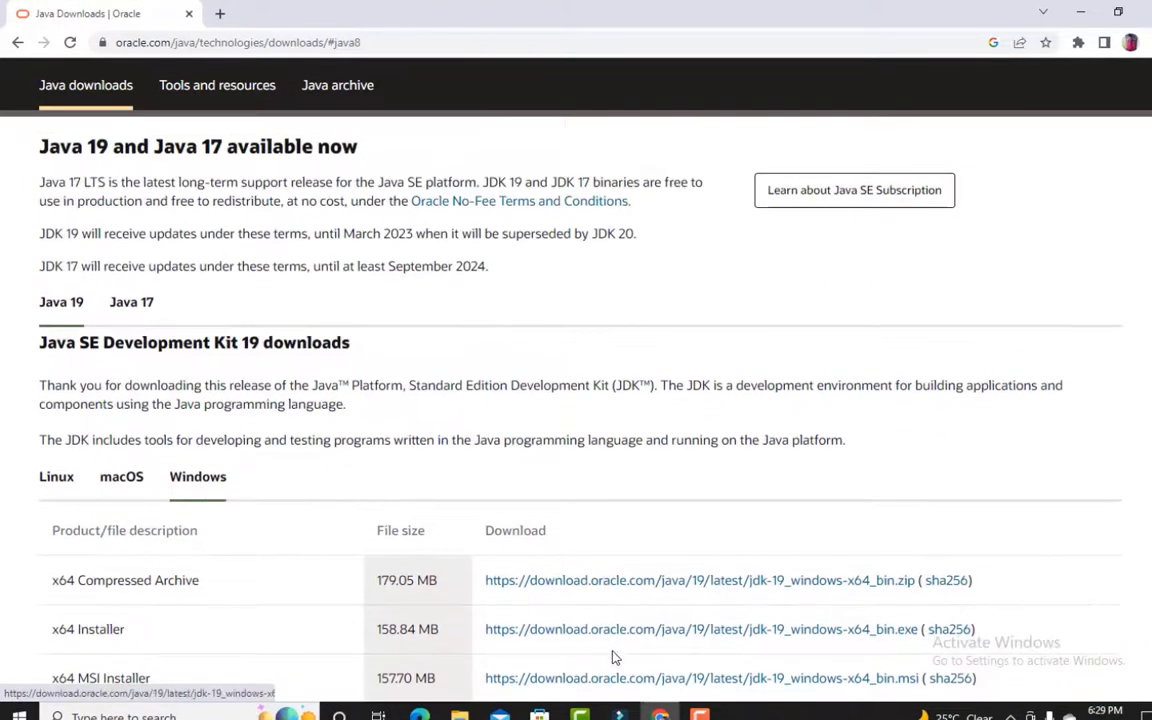
double_click(88, 628)
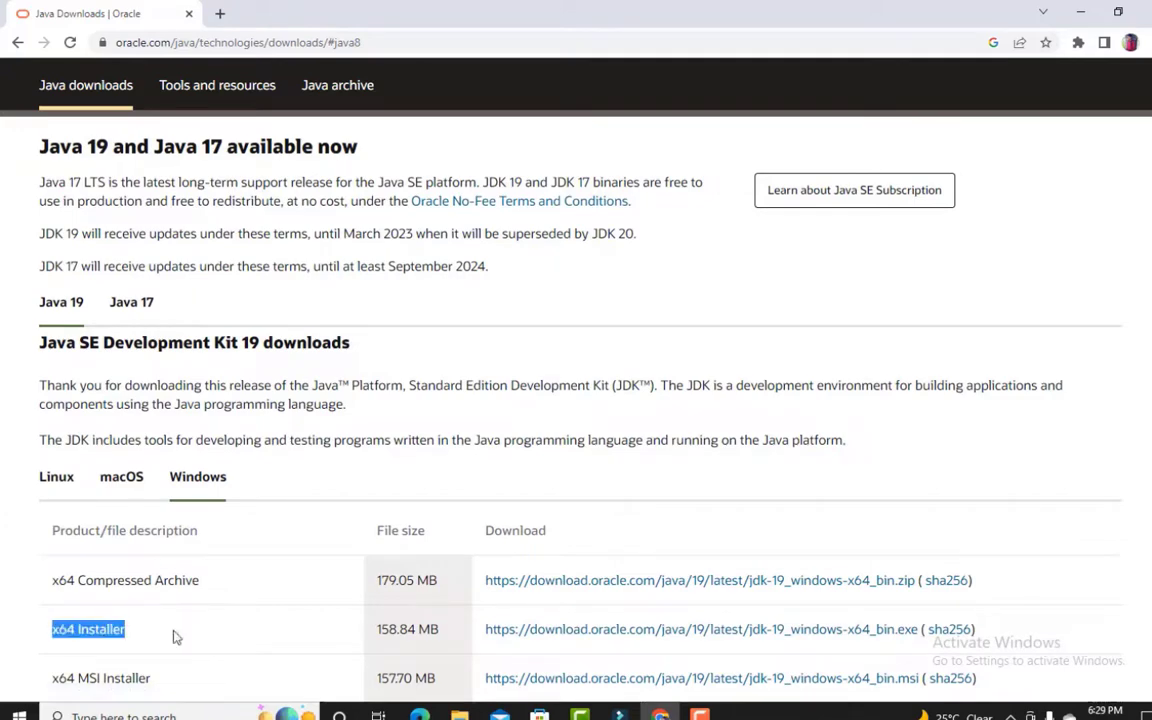
mouse_move(576, 640)
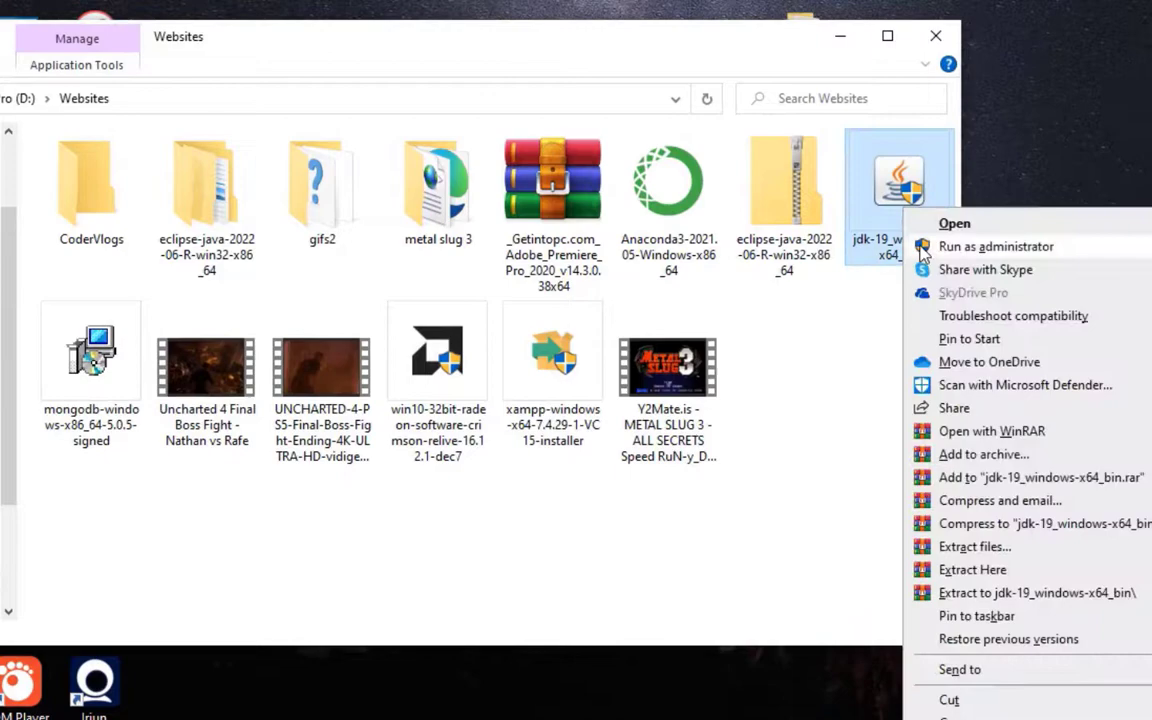
- Run the JDK 19 installer as administrator and install to the default C:\Program Files\Java\jdk-19
left_click(954, 224)
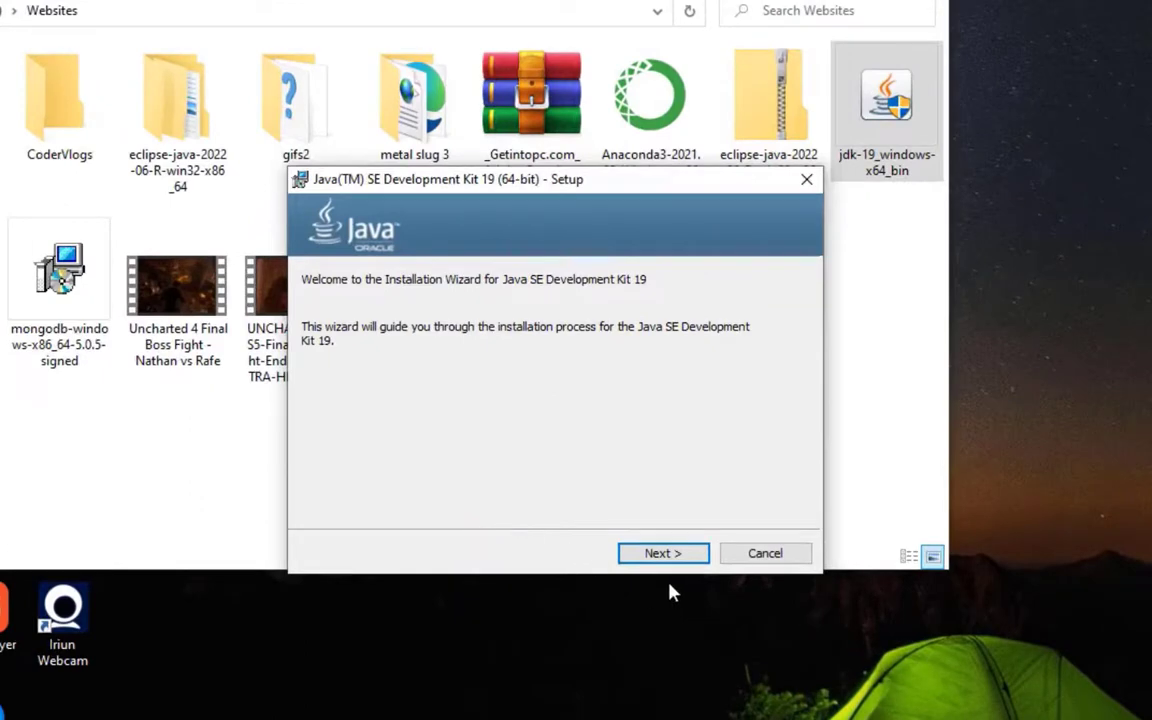
left_click(664, 552)
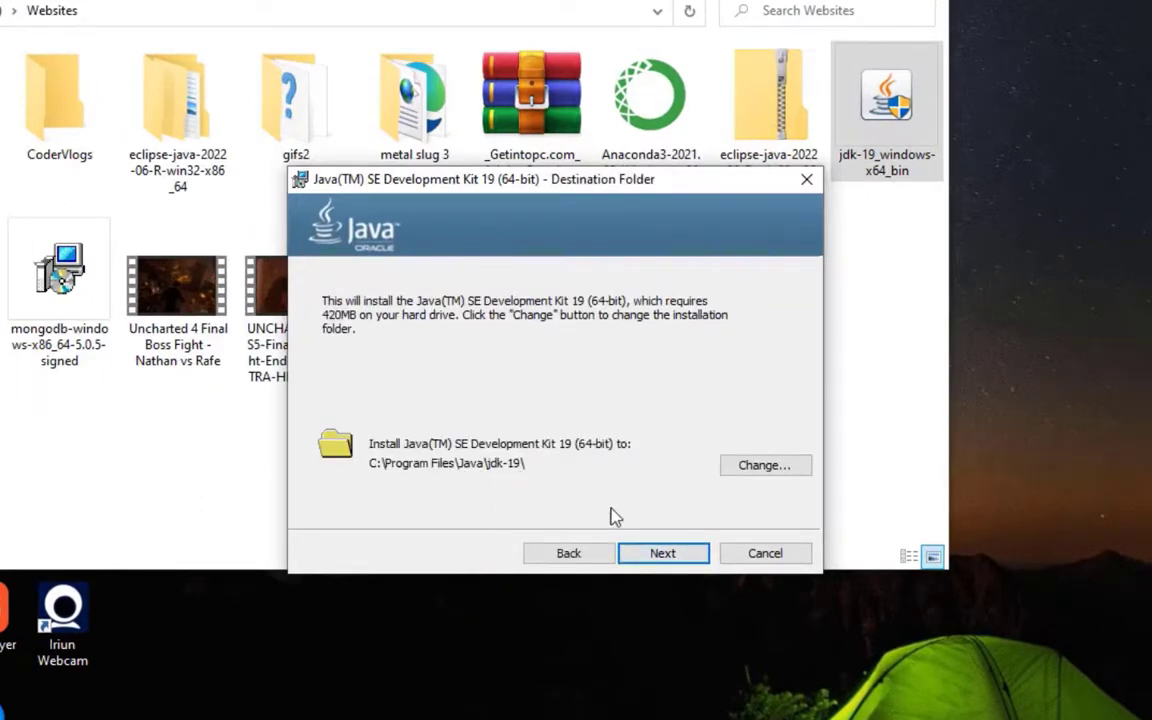
left_click(664, 552)
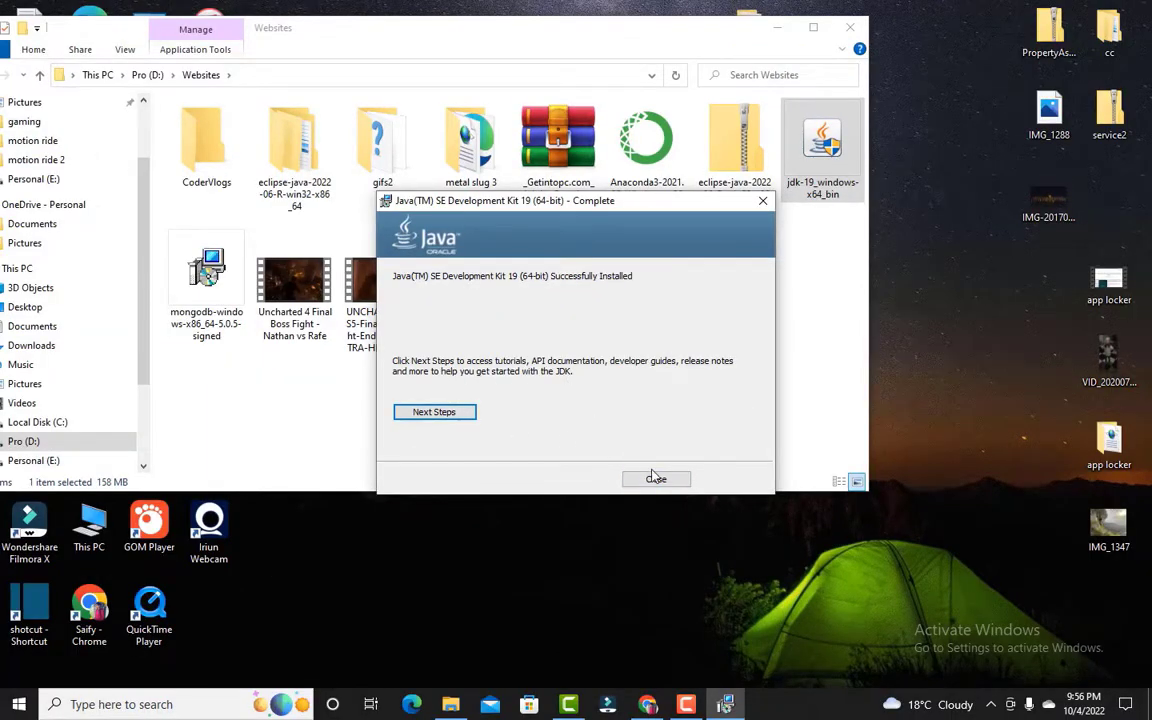
- Close the installer and reach Environment Variables via This PC Properties and Advanced system settings
left_click(656, 478)
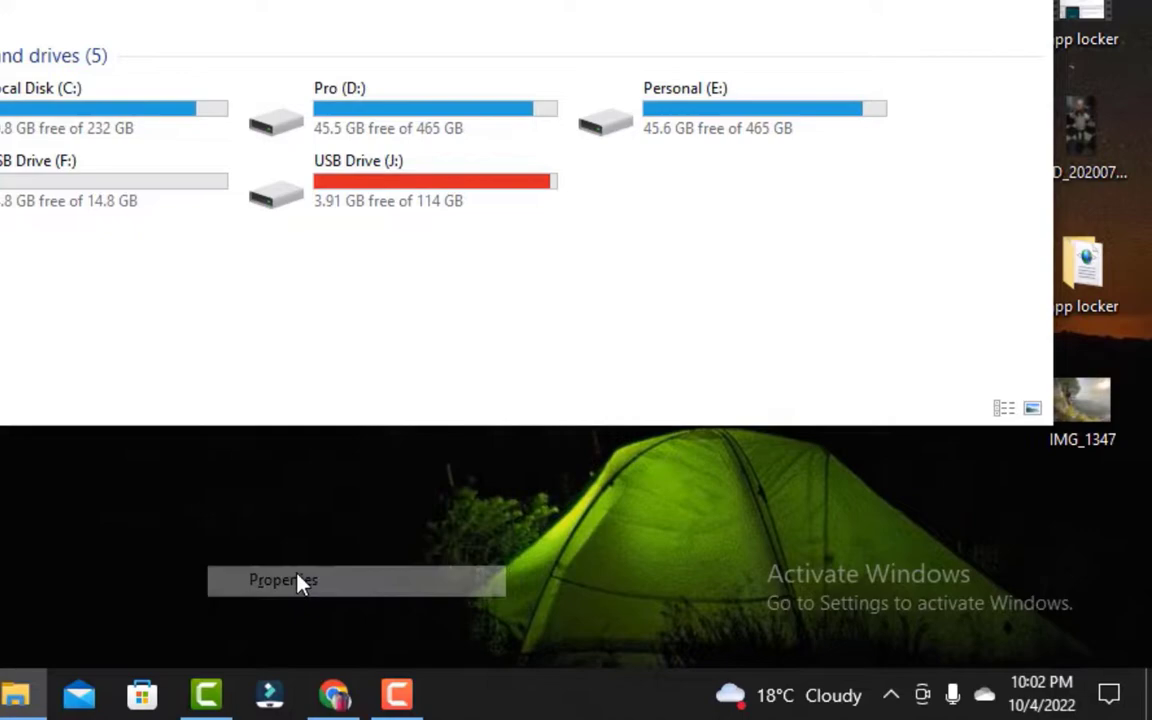
left_click(284, 580)
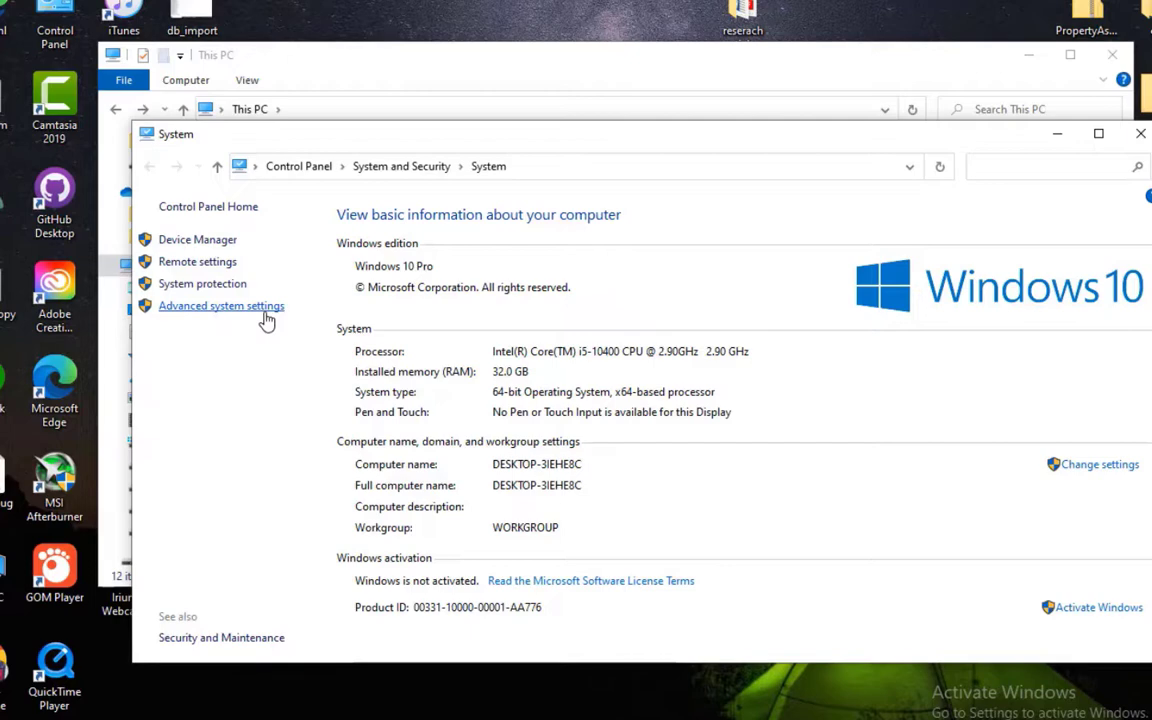
left_click(220, 304)
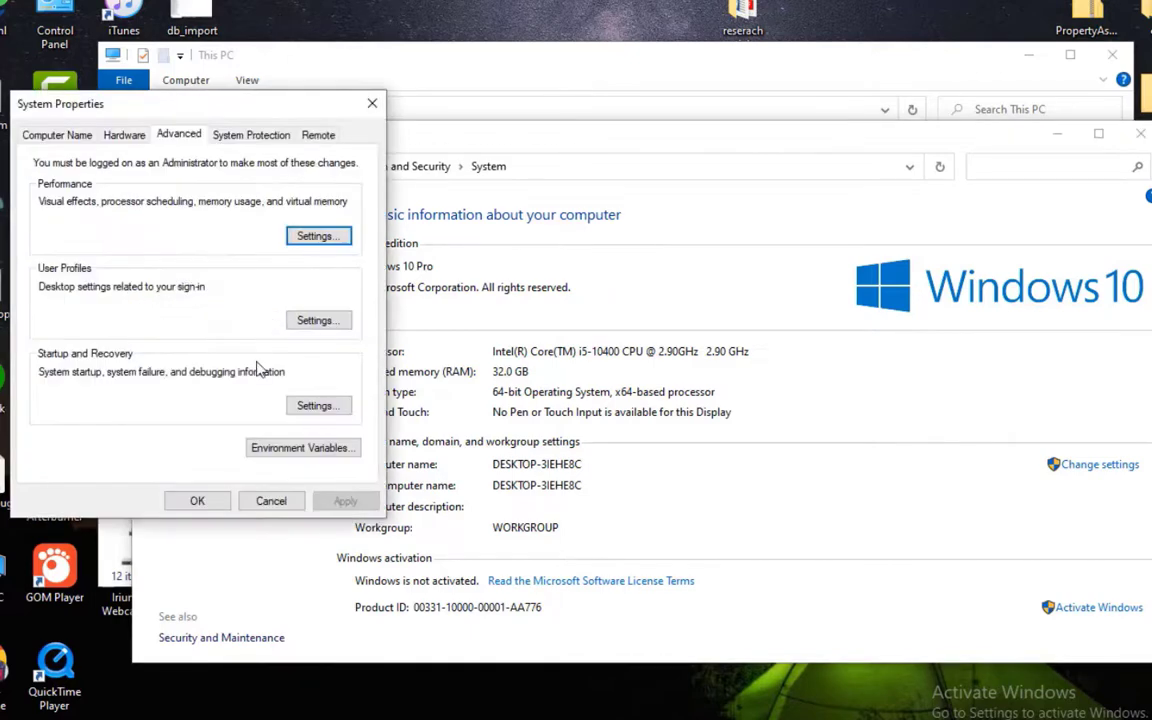
left_click(302, 448)
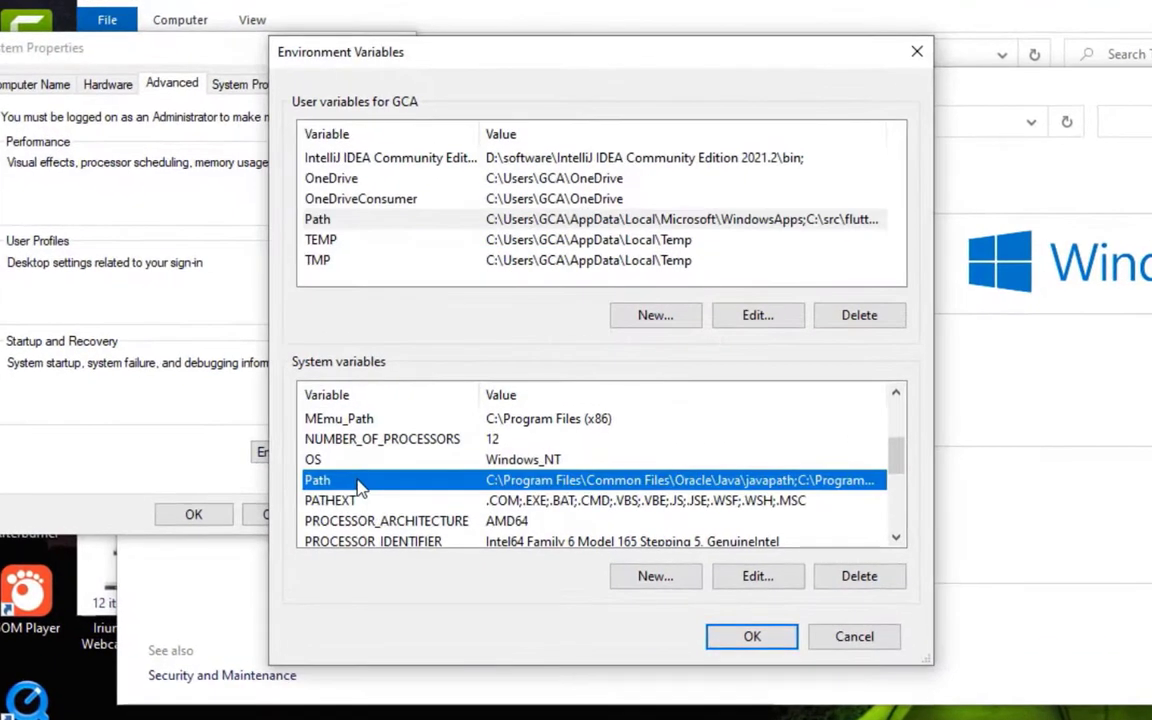
mouse_move(384, 486)
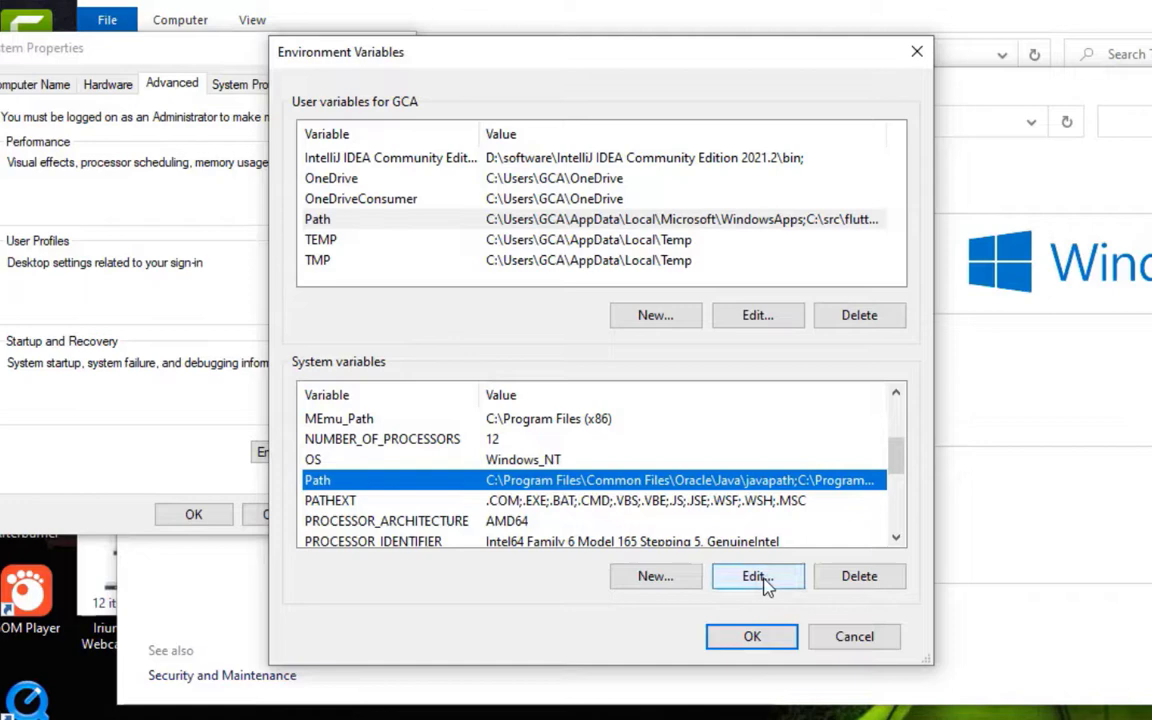
- Copy C:\Program Files\Java\jdk-19\bin from File Explorer into the system Path and confirm
left_click(756, 576)
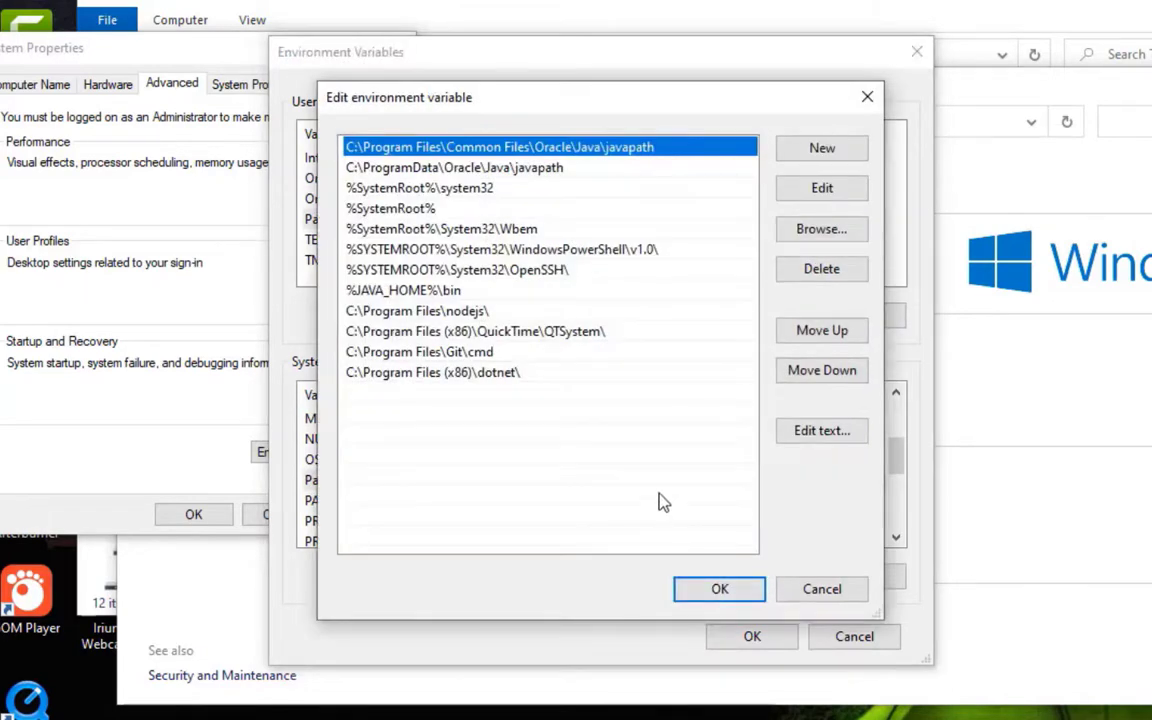
mouse_move(530, 474)
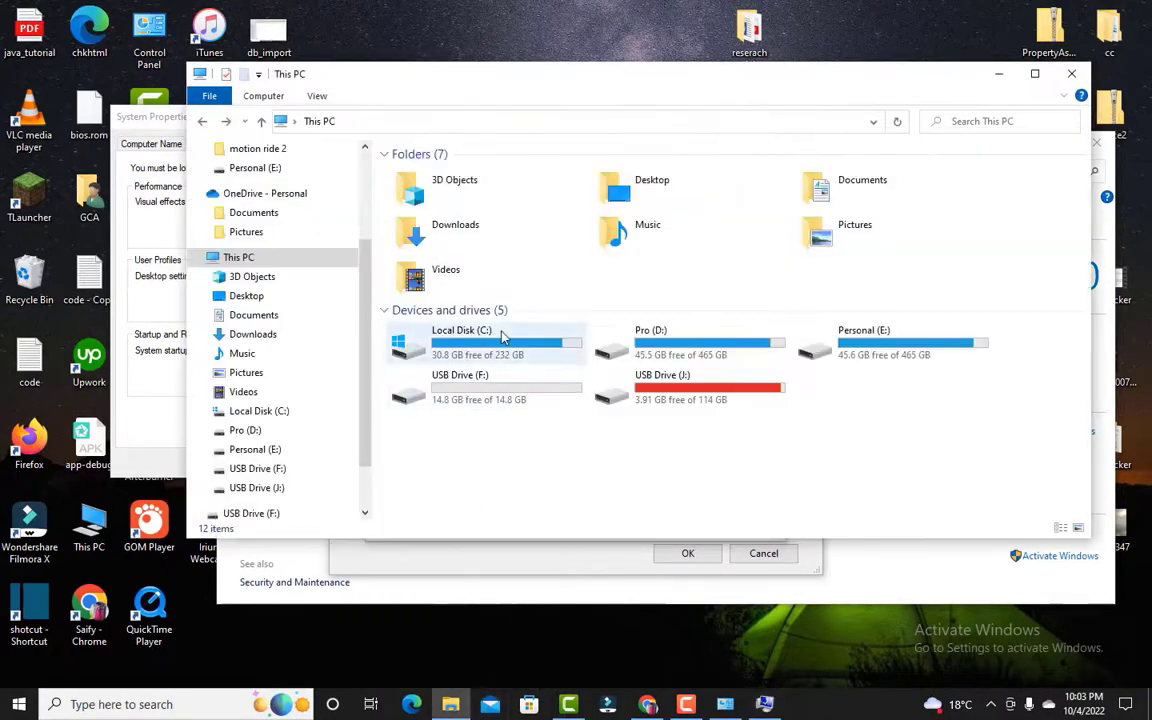
double_click(460, 342)
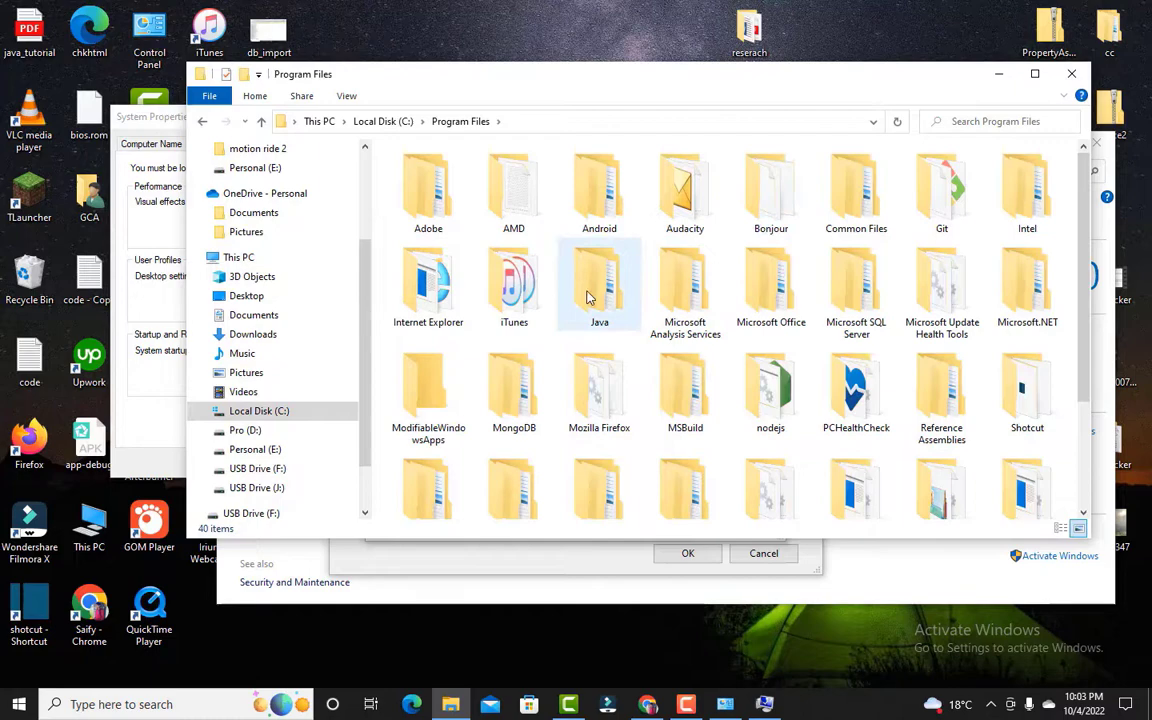
double_click(600, 284)
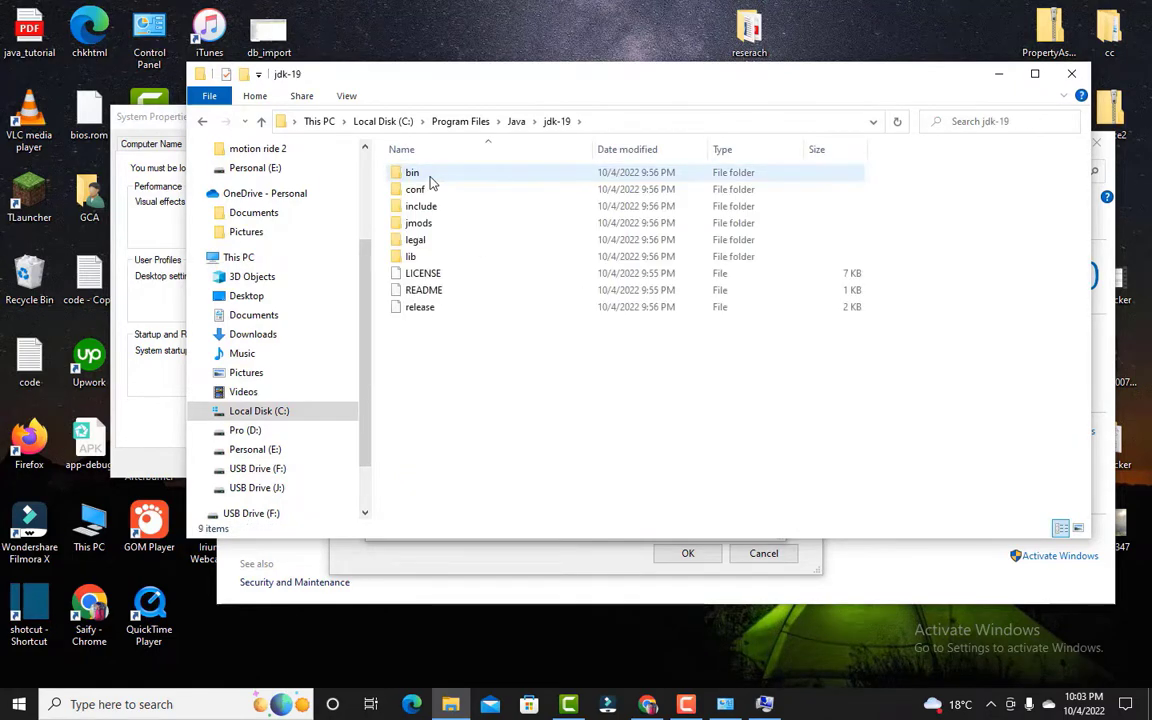
double_click(412, 172)
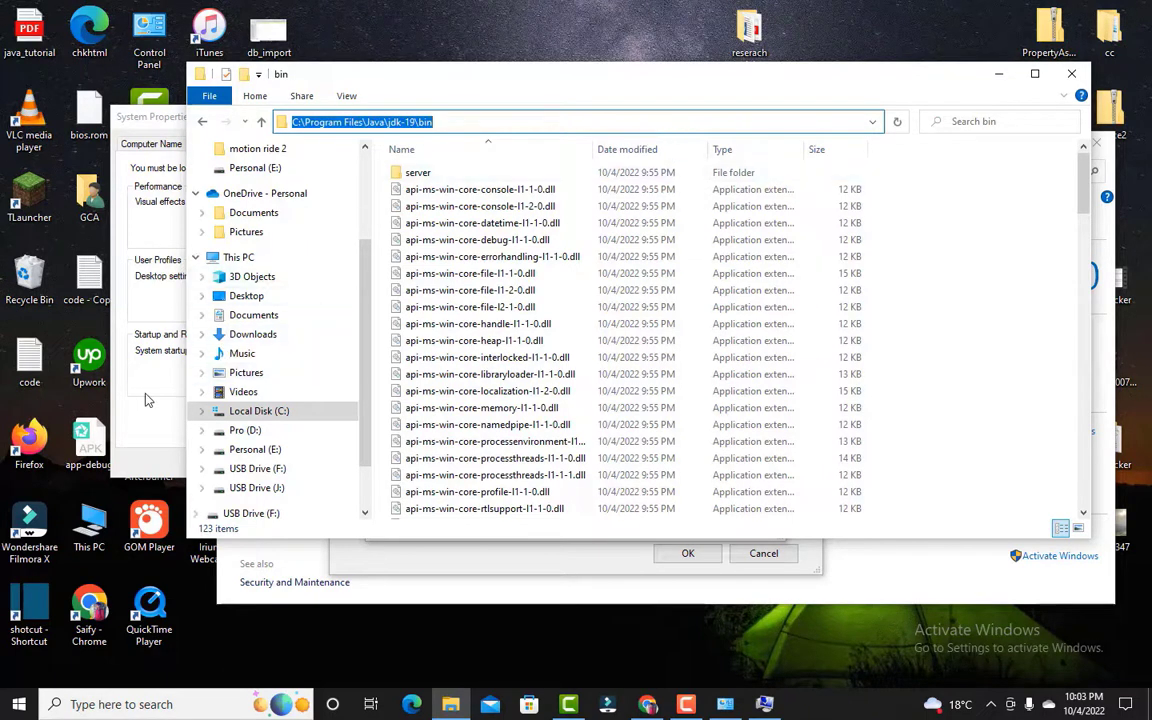
left_click(740, 220)
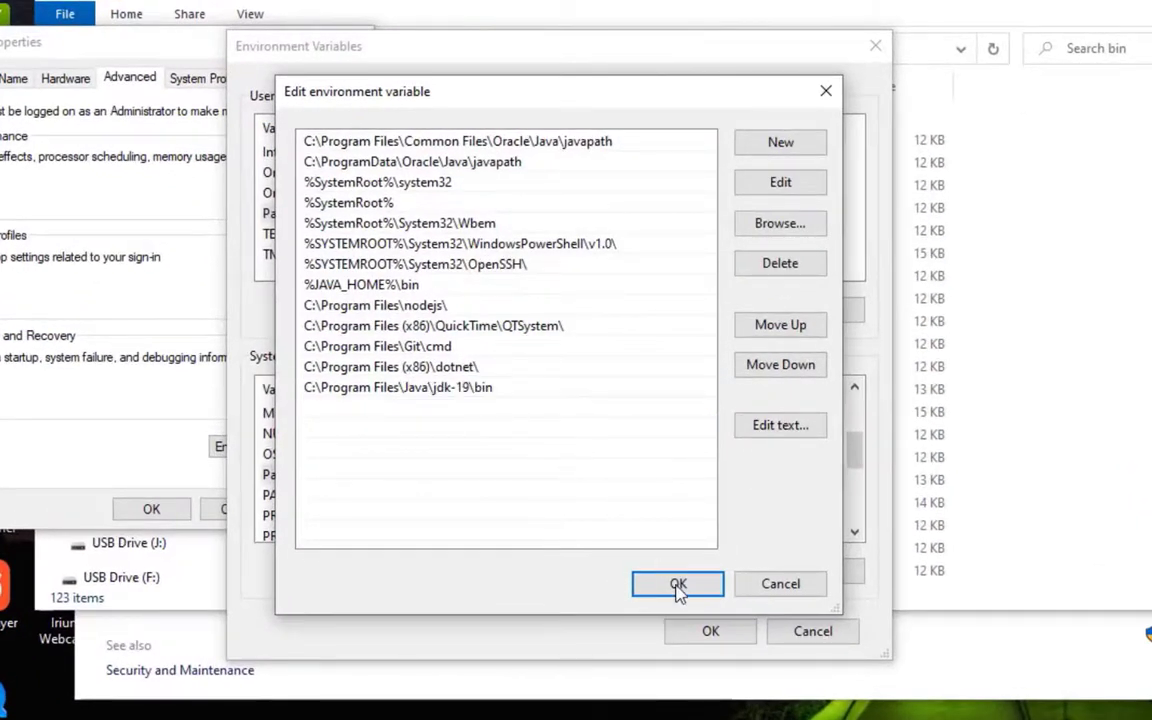
left_click(676, 584)
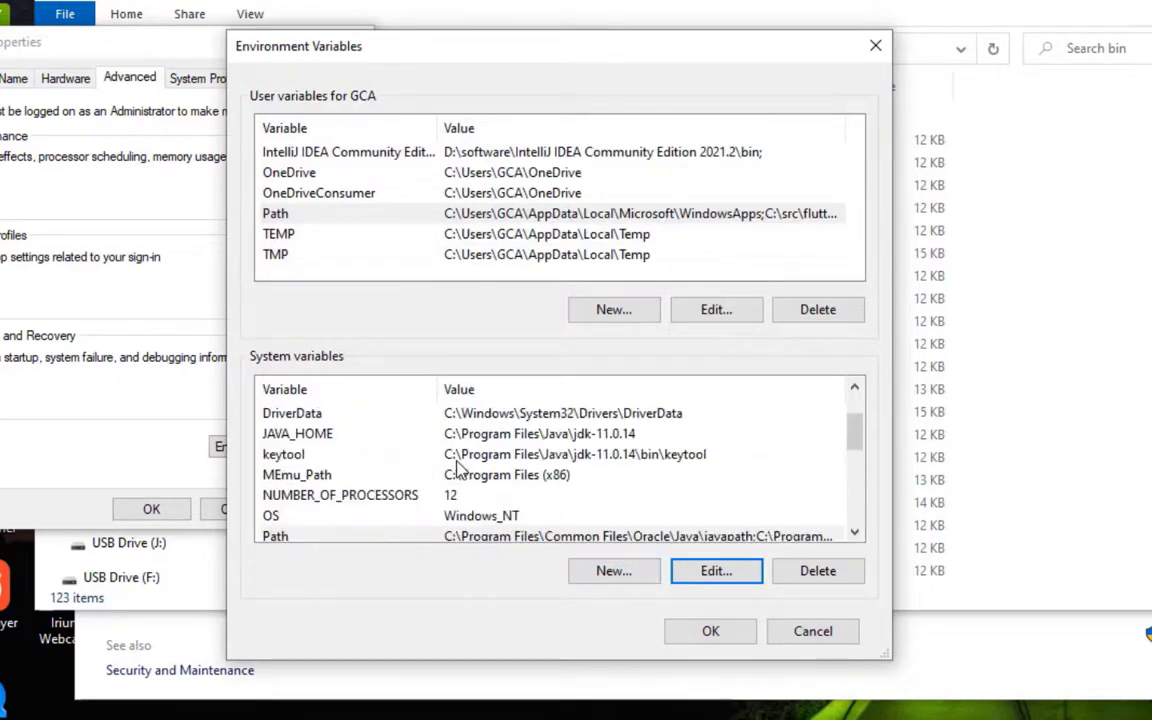
- Dismiss the old JDK 11 JAVA_HOME and start a new system variable named JAVA_HOME
left_click(716, 570)
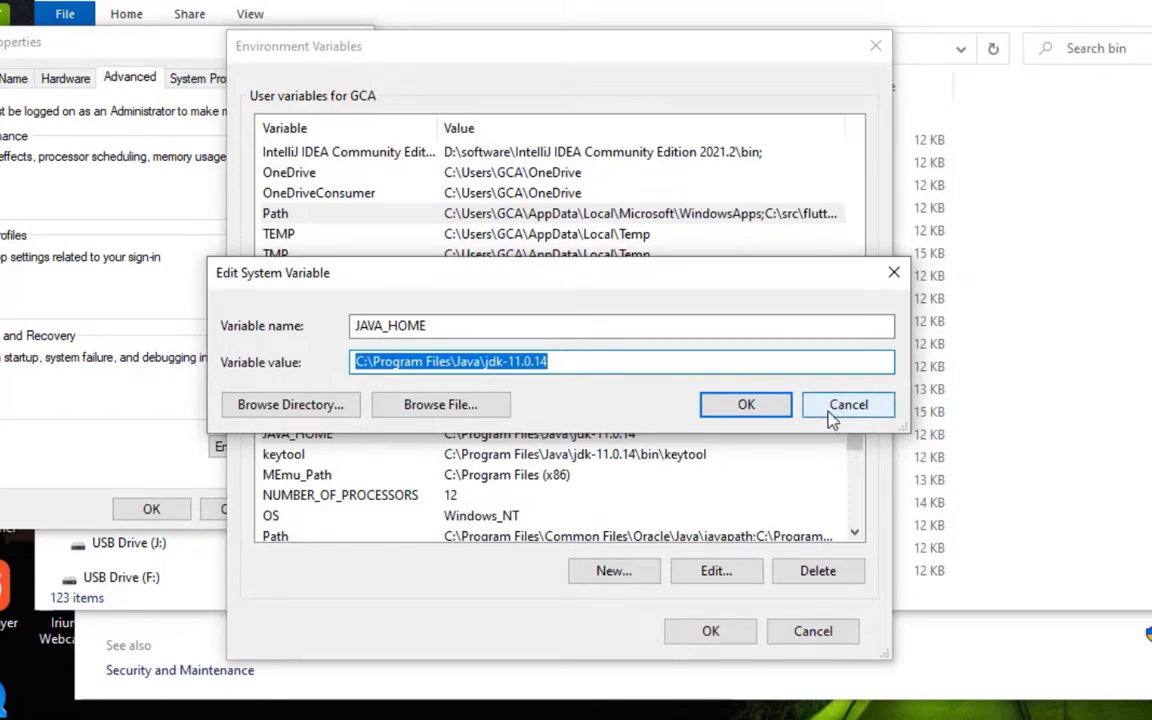
left_click(848, 404)
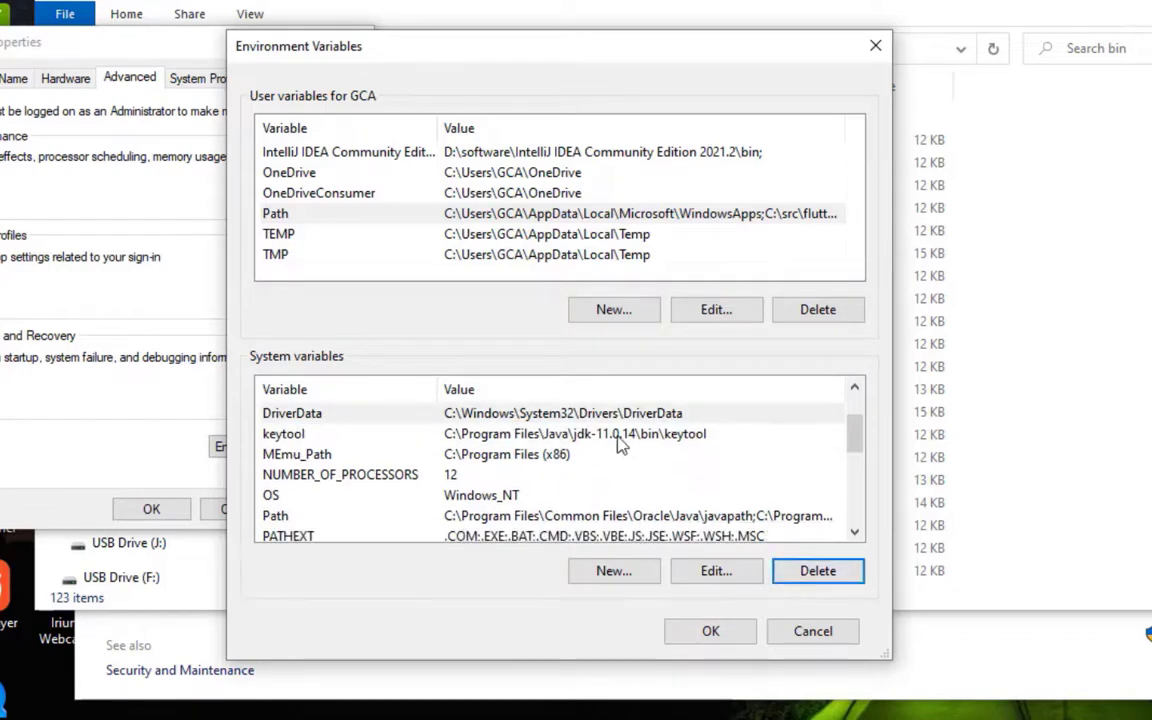
left_click(612, 570)
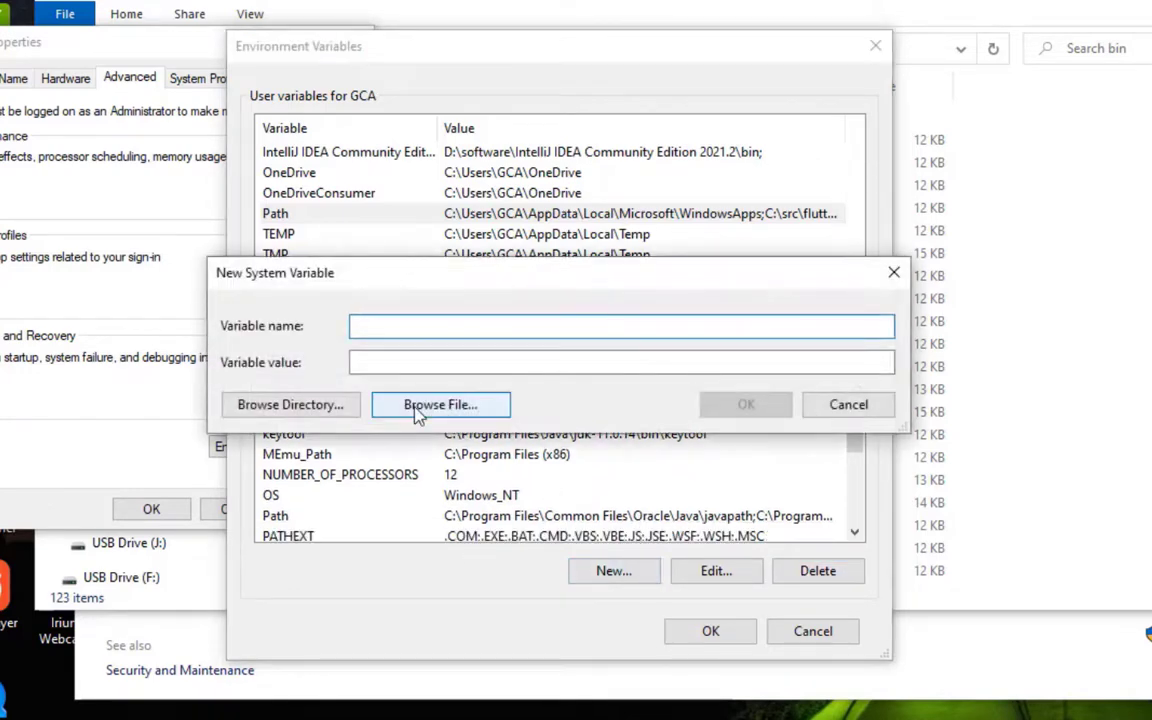
type("JAVA_HOME")
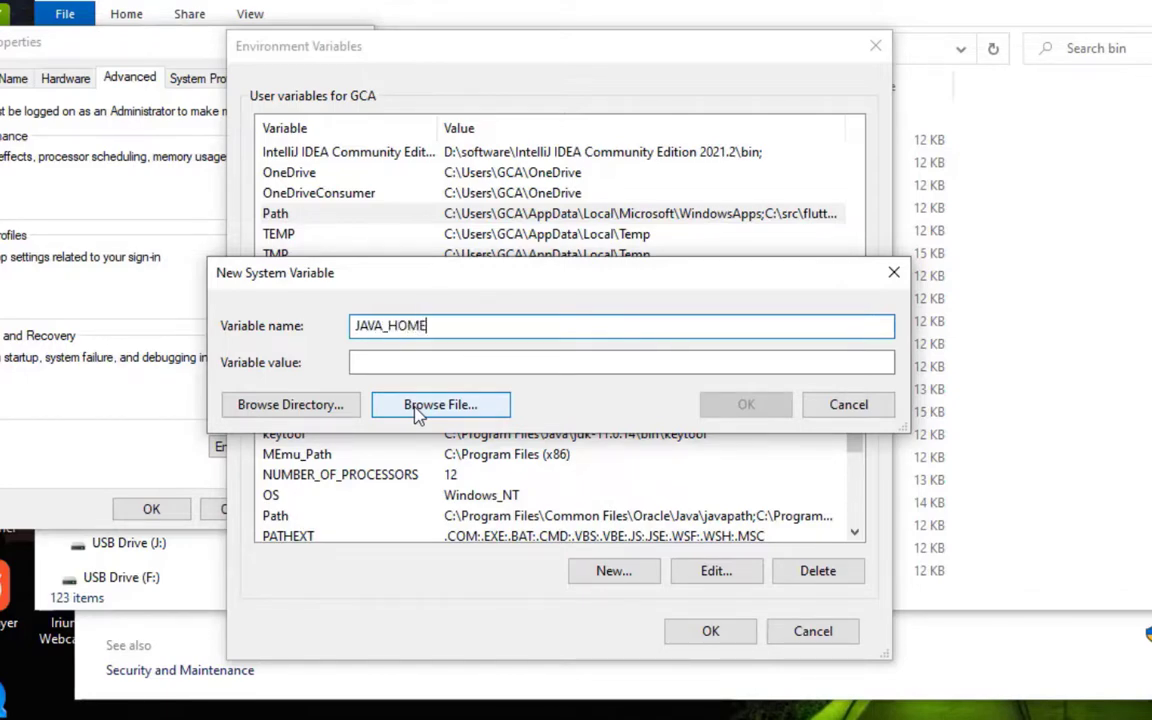
- Set JAVA_HOME to C:\Program Files\Java\jdk-19, confirm it and save the environment variables
left_click(440, 404)
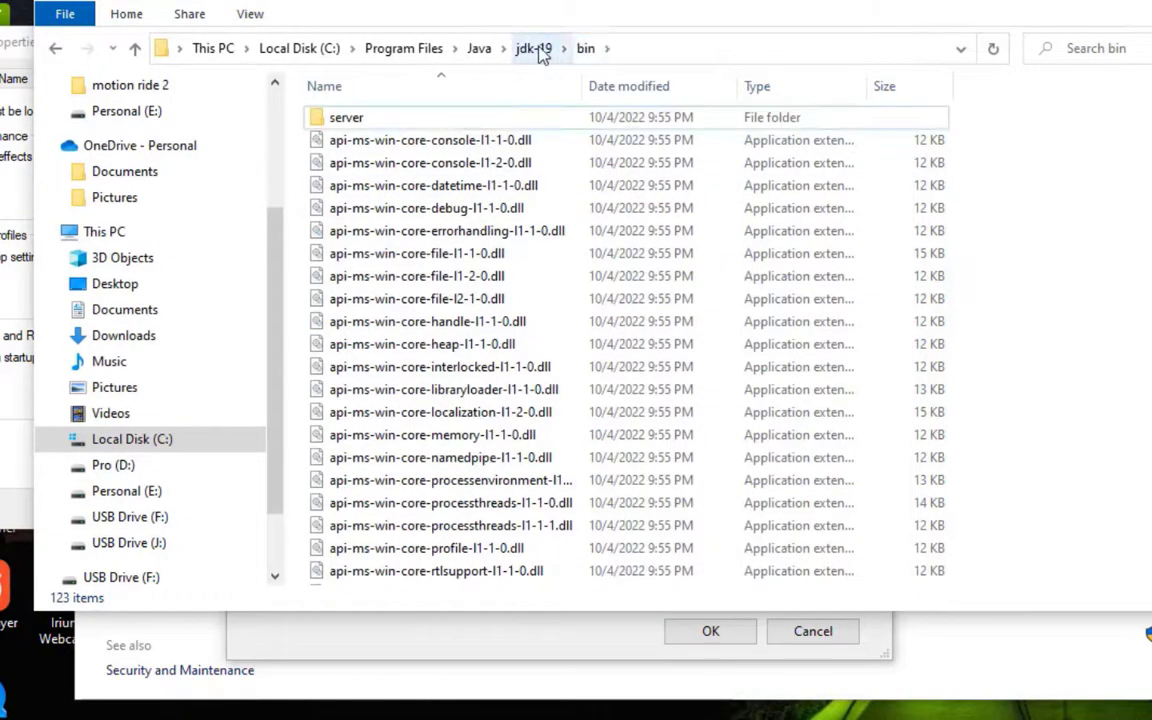
left_click(534, 48)
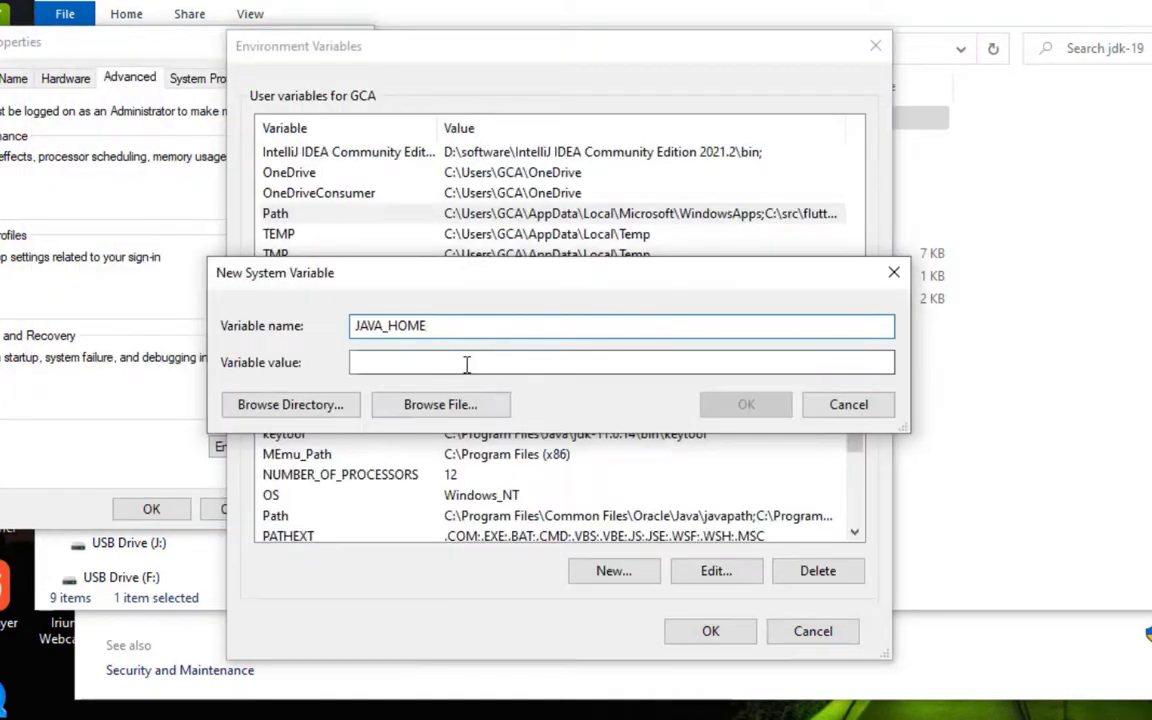
type("C:\\Program Files\\Java\\jdk-19")
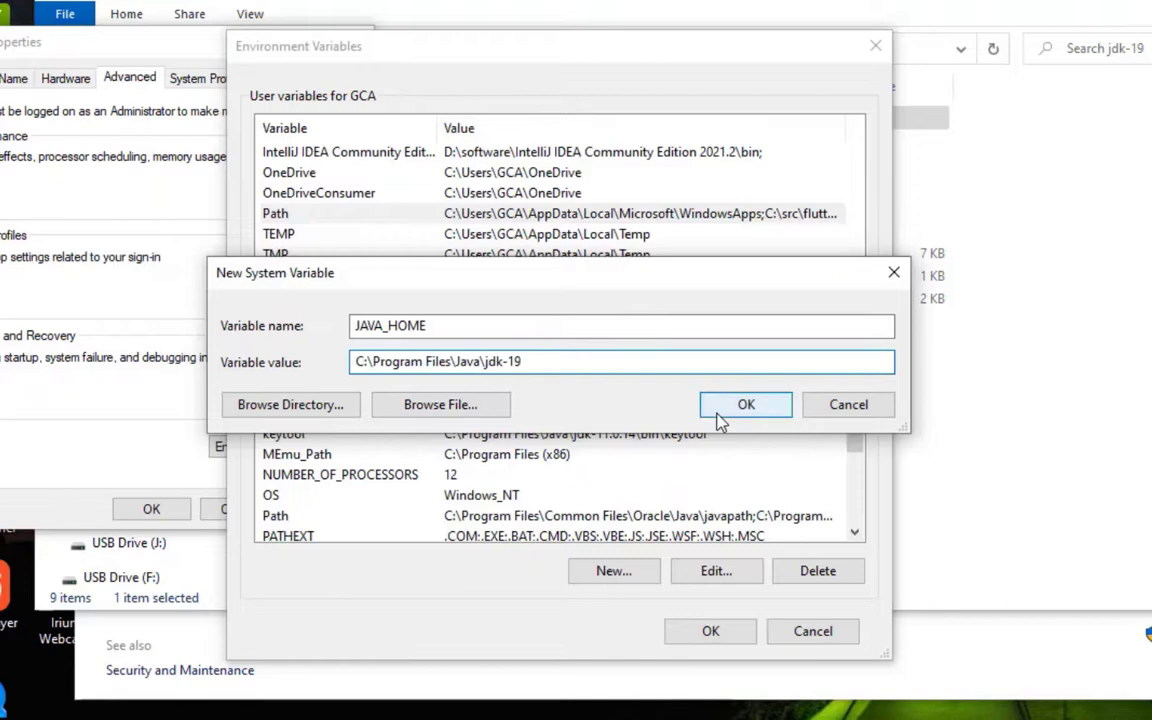
left_click(744, 404)
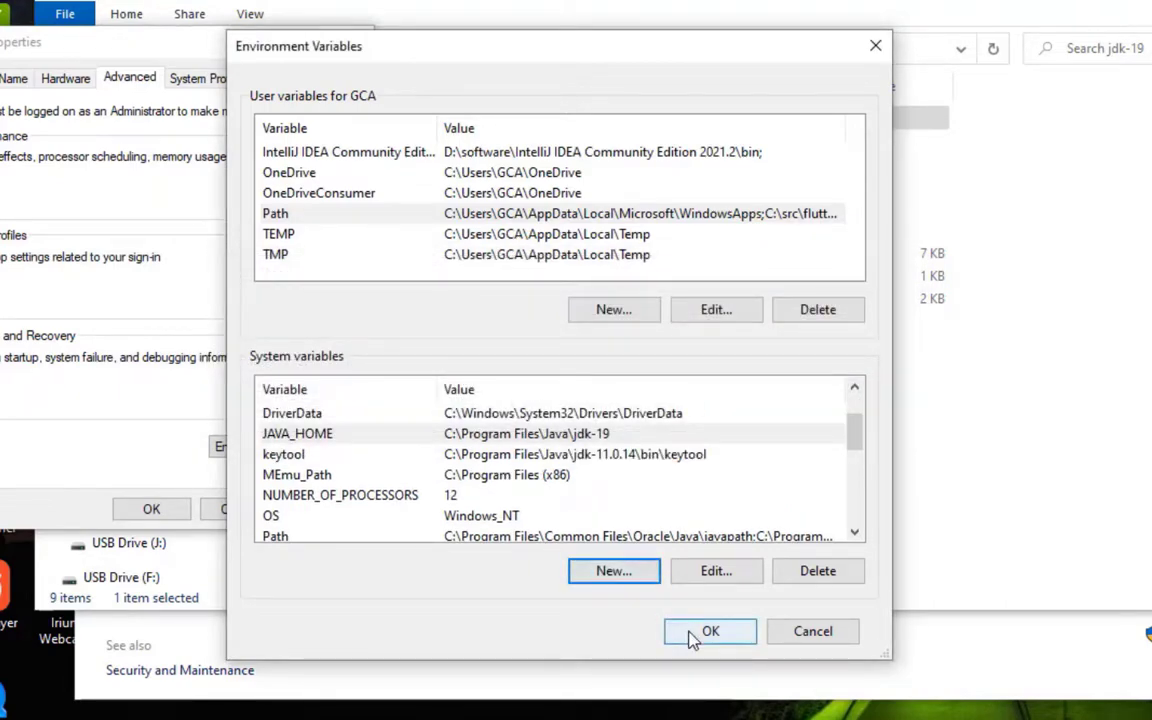
left_click(710, 632)
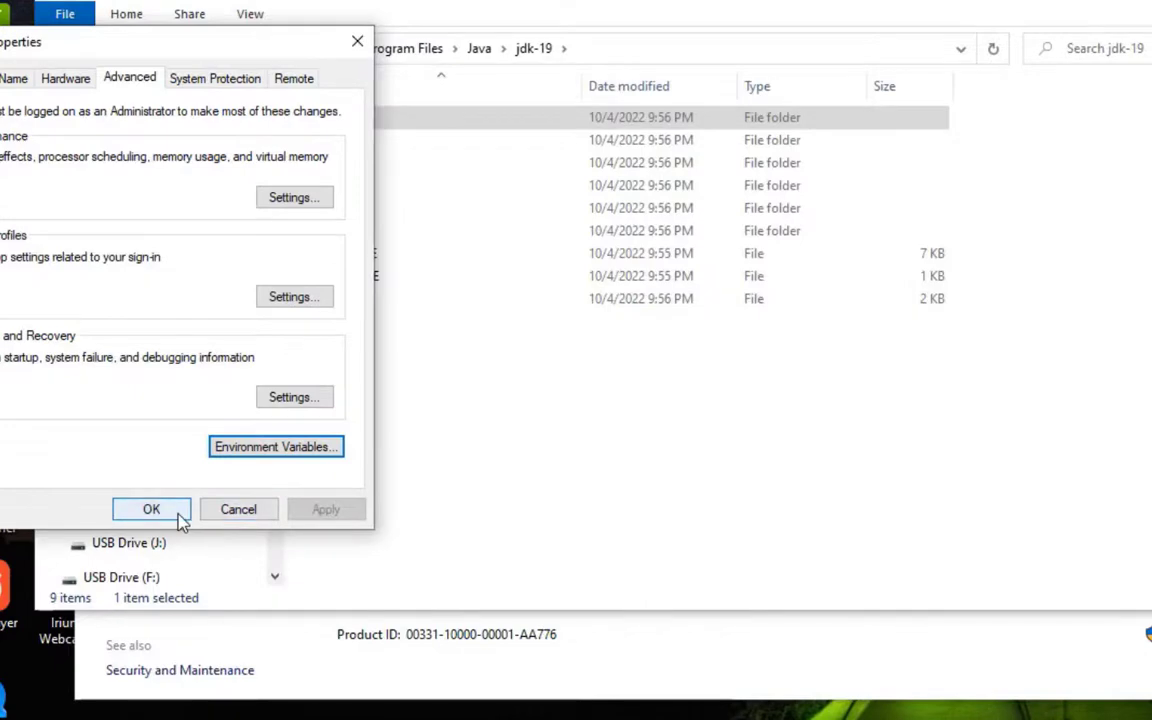
- Launch Command Prompt from the taskbar search and run javac -version, which reports javac 19
left_click(152, 510)
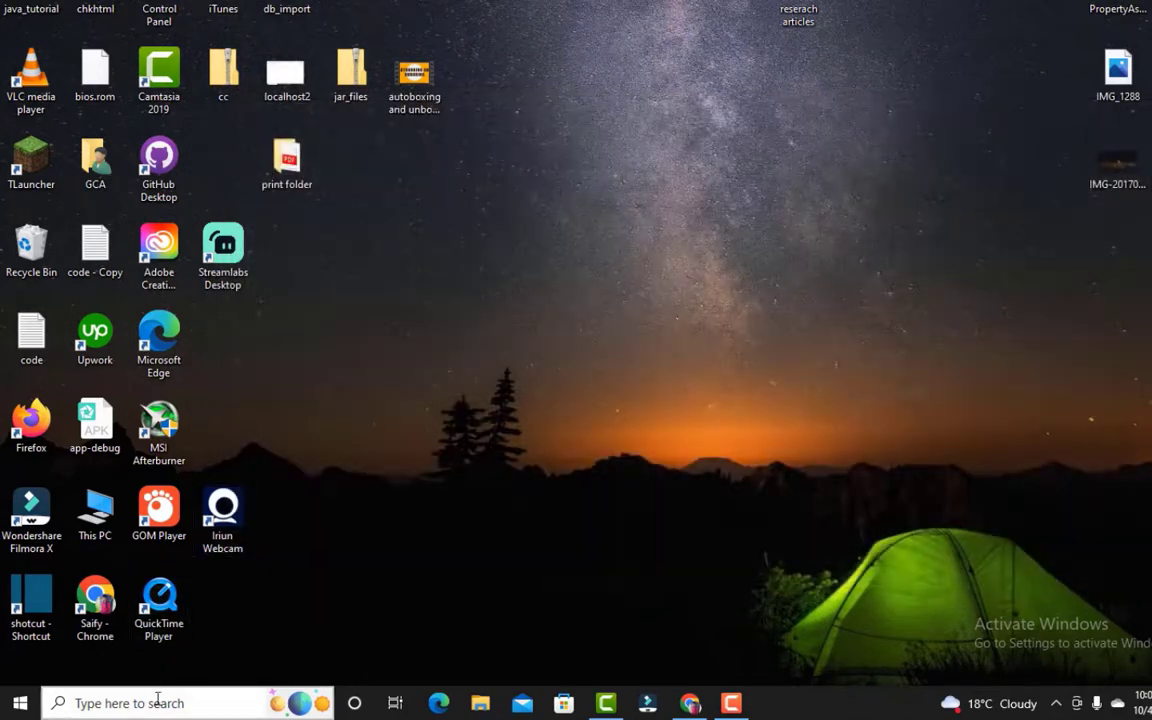
type("cmd")
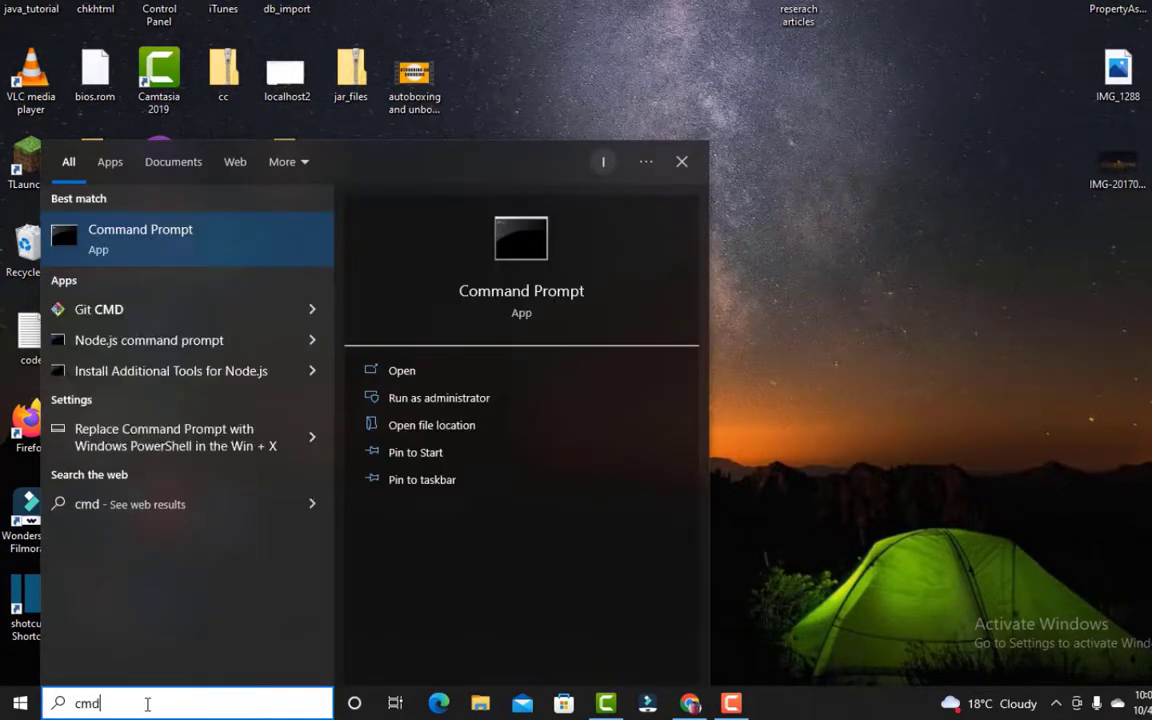
left_click(140, 238)
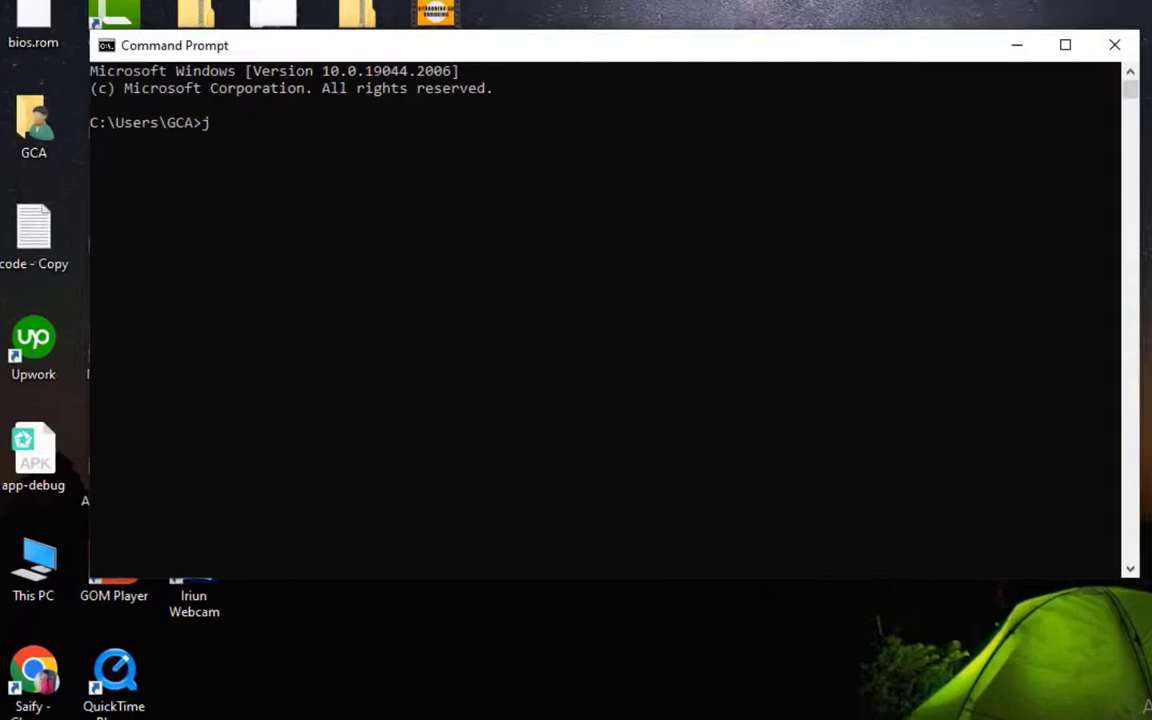
type("avac -vers")
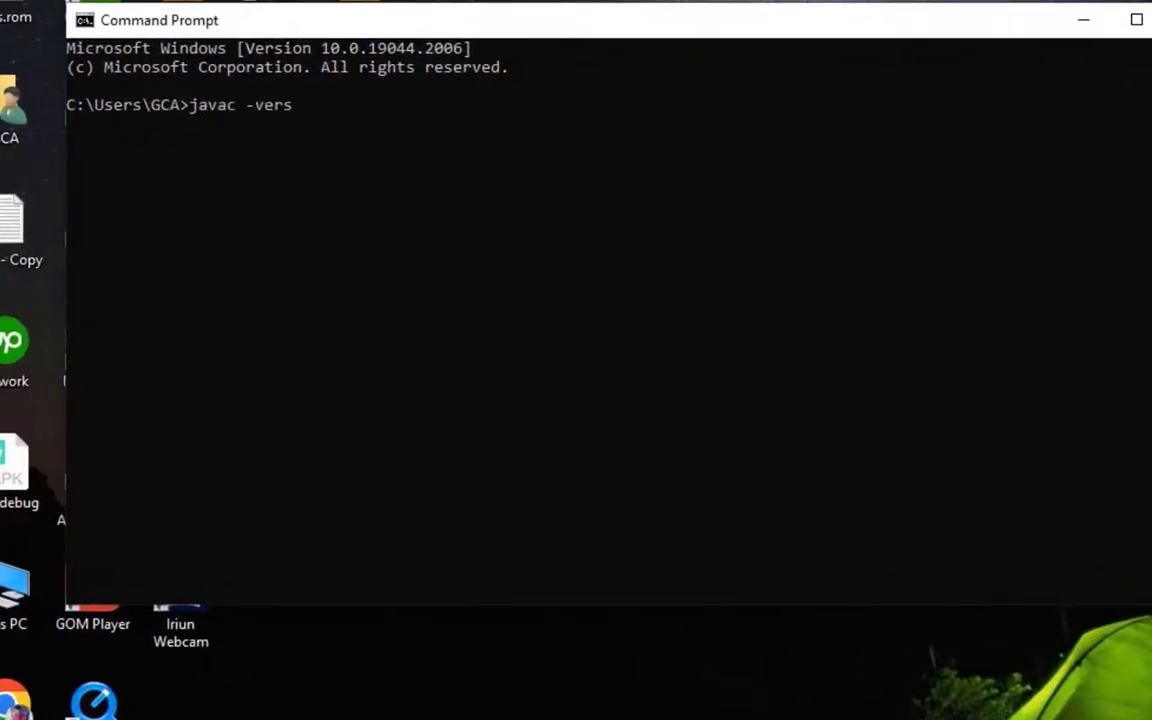
type("ion")
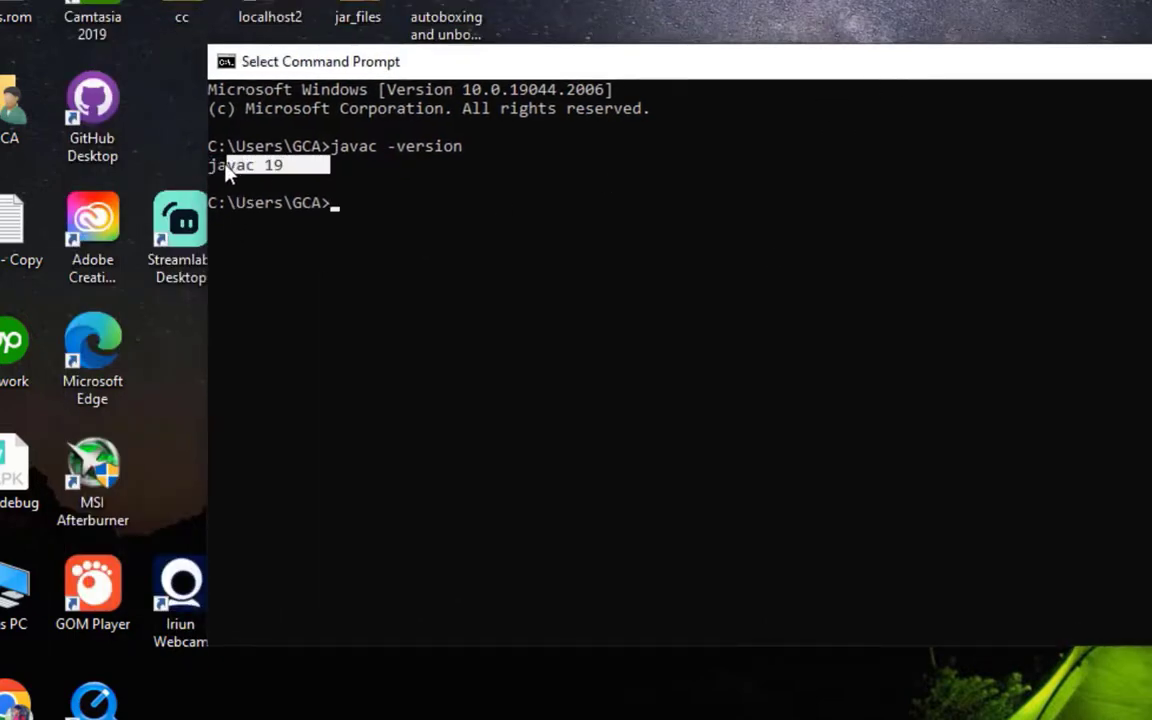
mouse_move(360, 172)
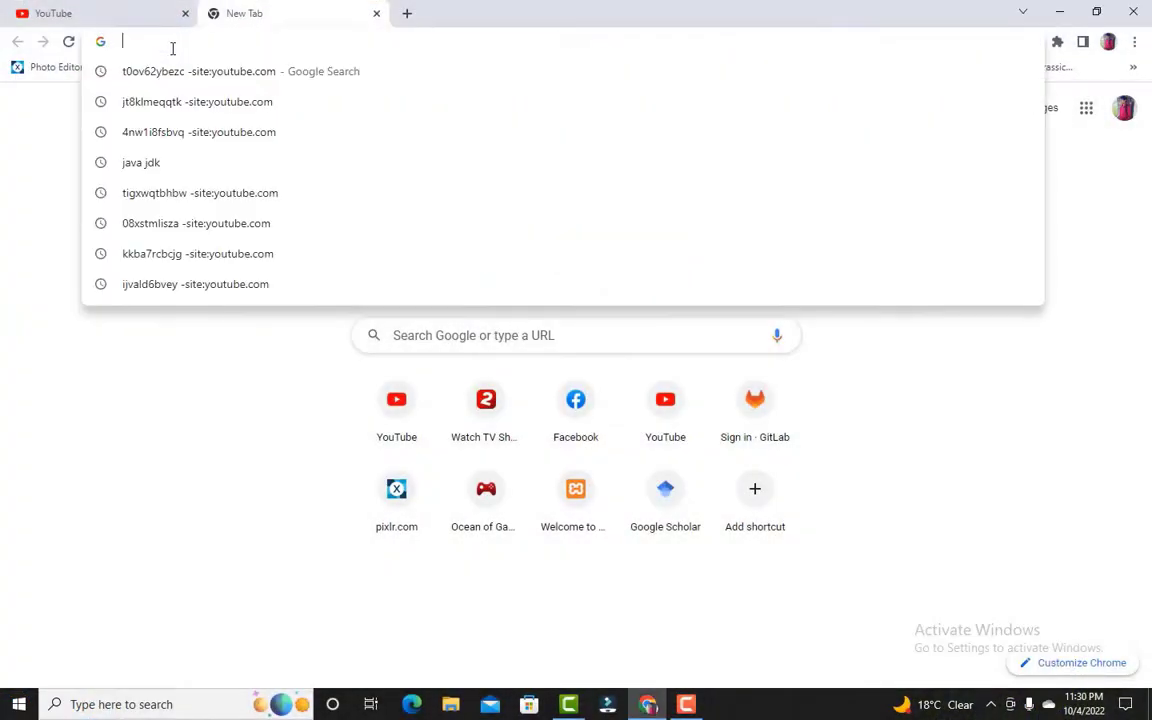
- Search for "install android studio" and open the official Android Studio install page
type("ins")
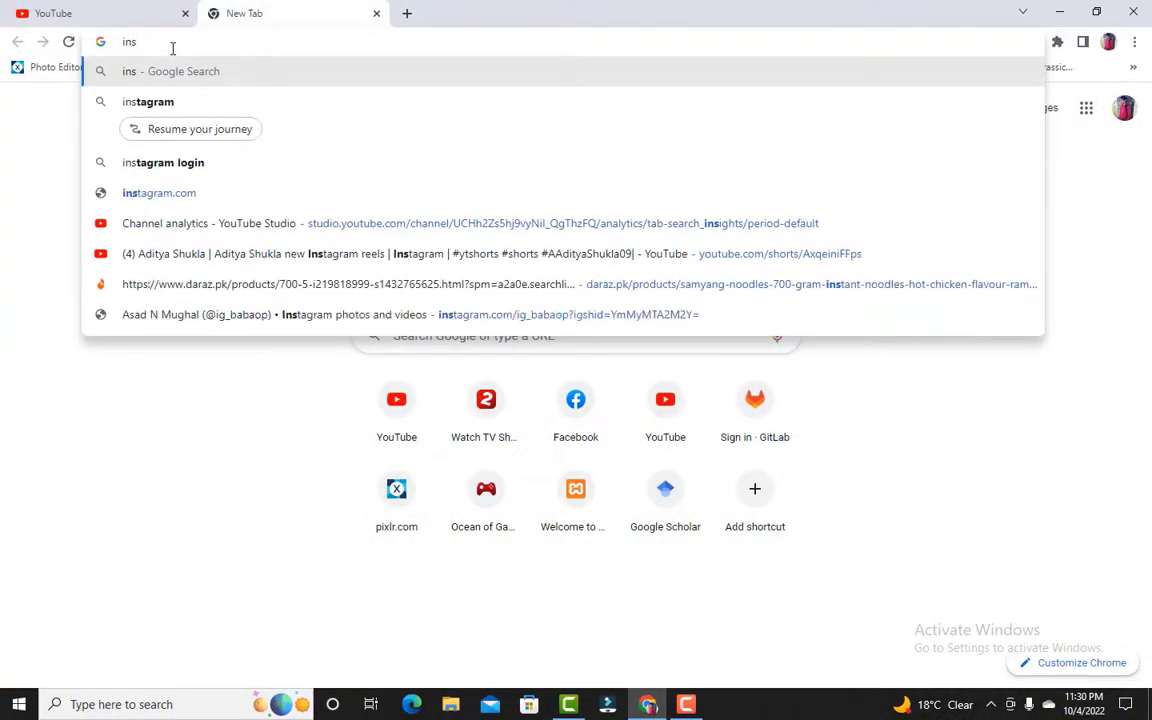
type("install android su")
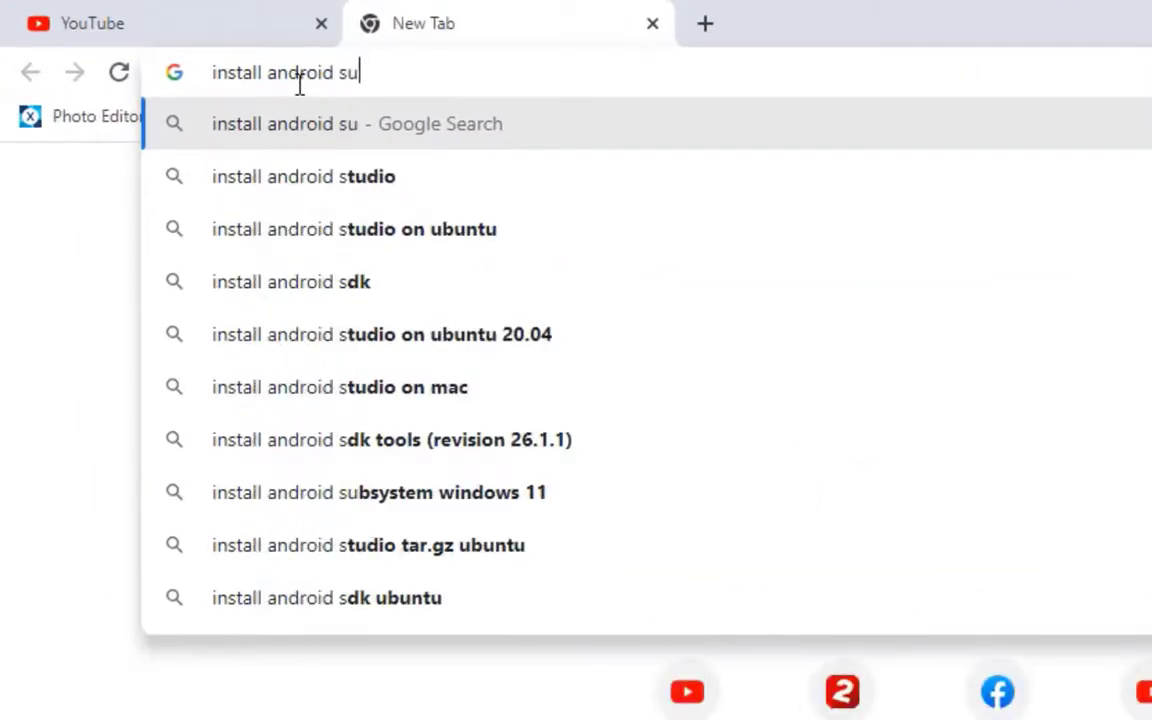
type("tdio")
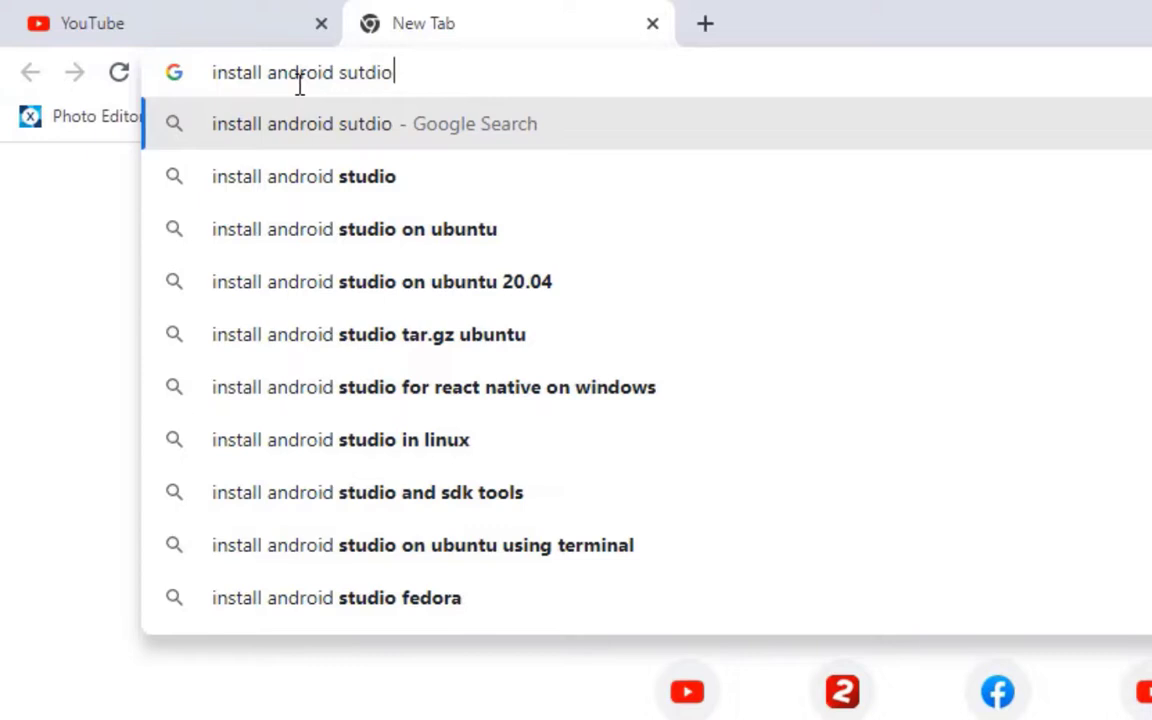
left_click(304, 176)
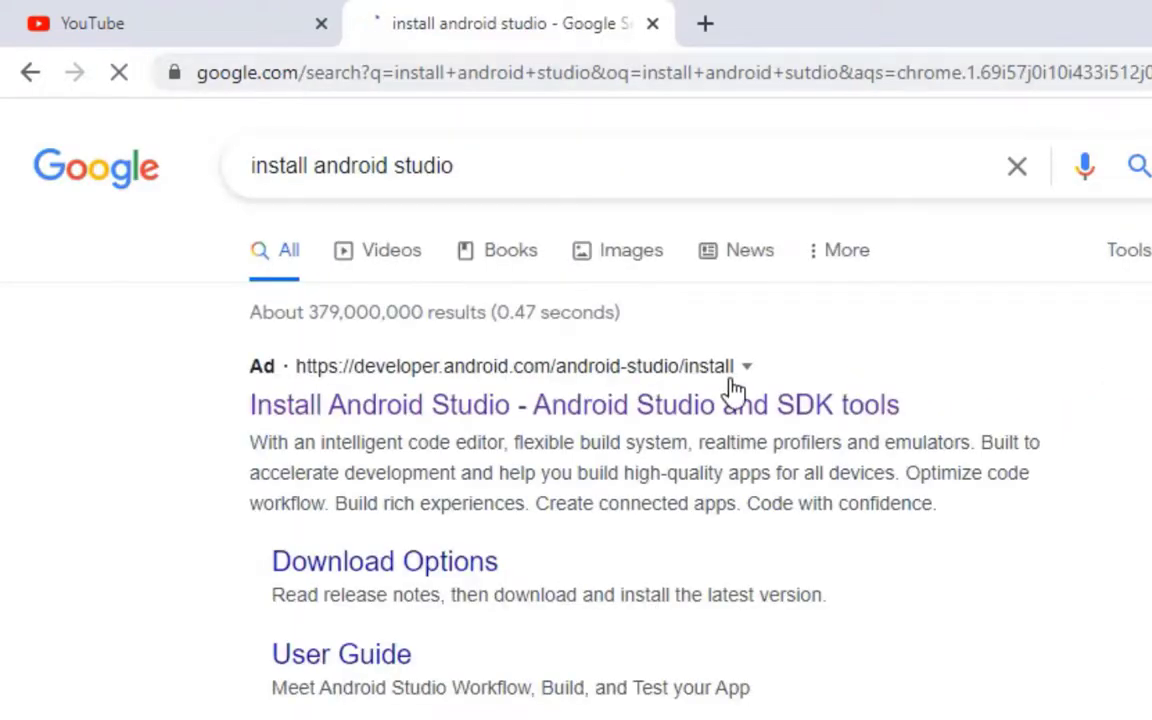
left_click(572, 404)
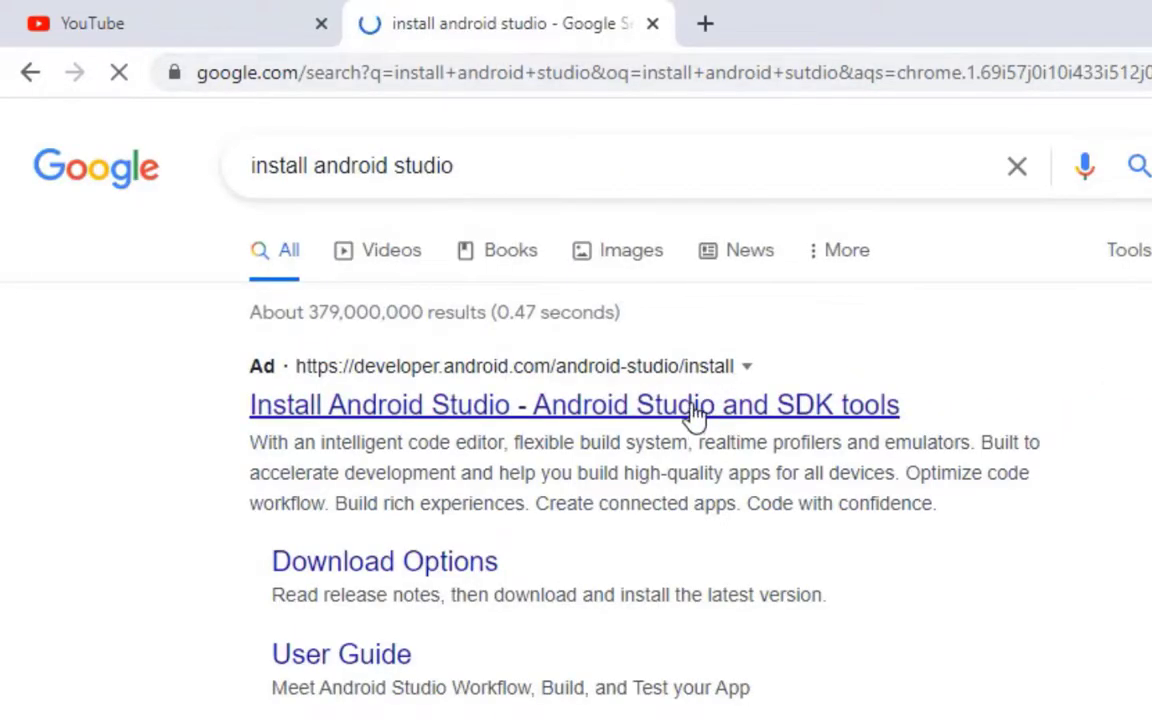
left_click(572, 404)
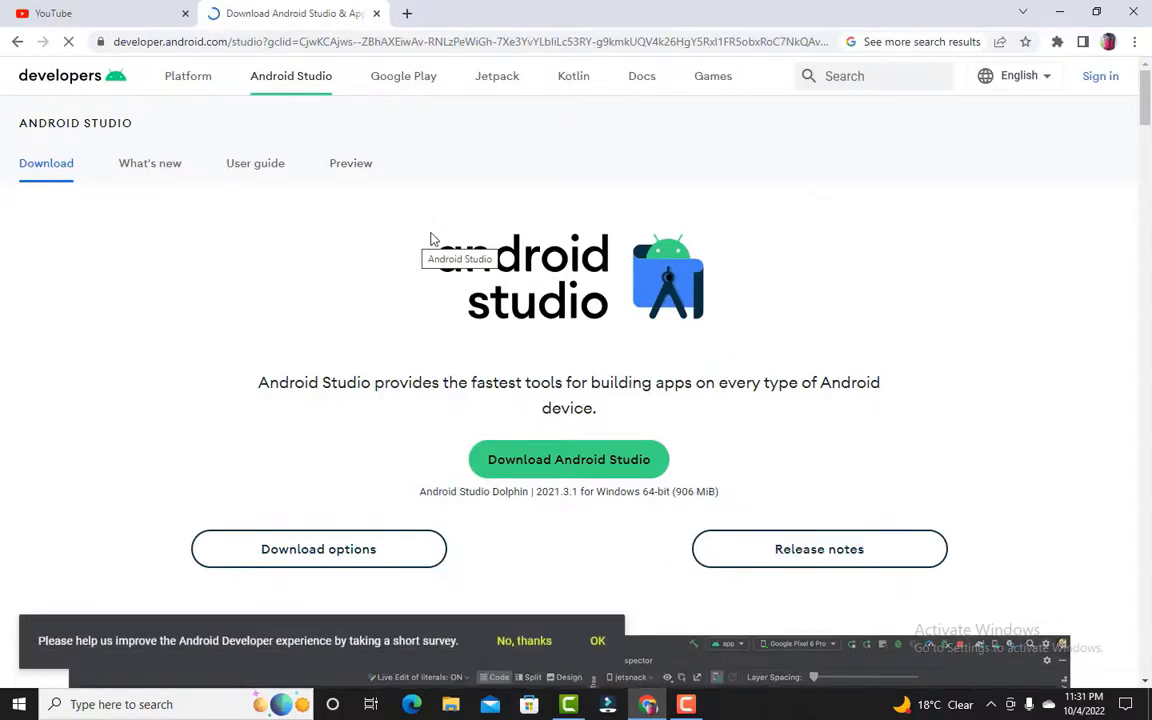
- Start the download, accept the license terms and download Android Studio Dolphin 2021.3.1 for Windows
scroll("down", 3)
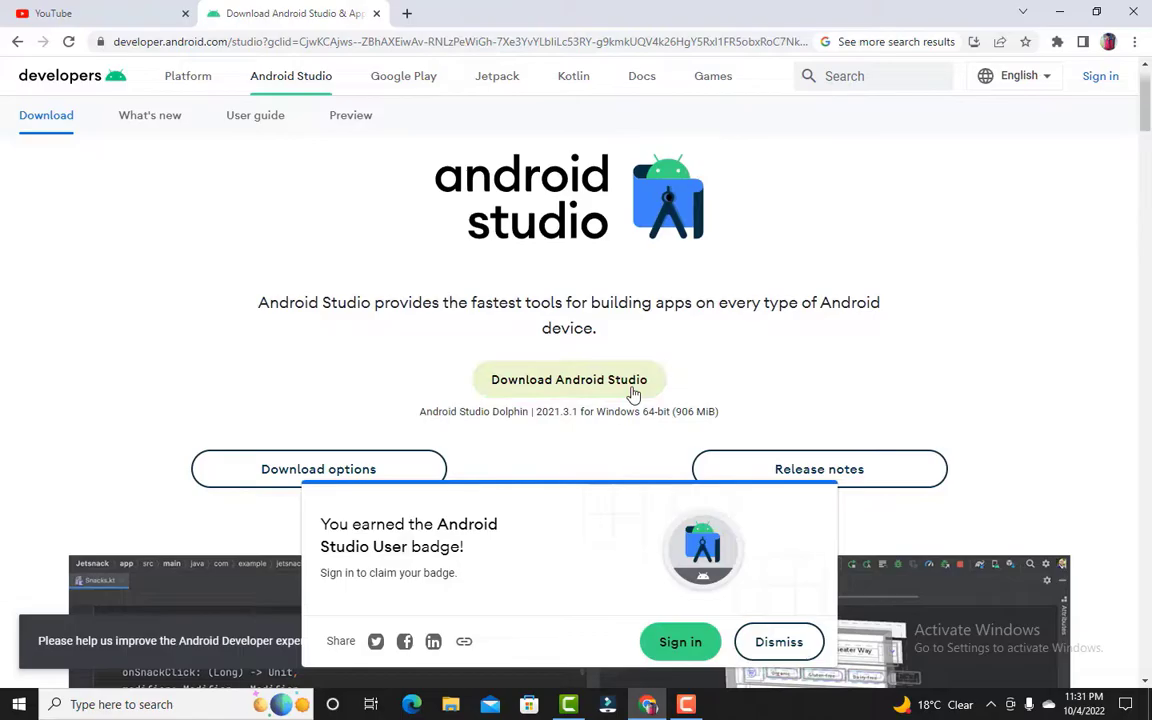
left_click(568, 380)
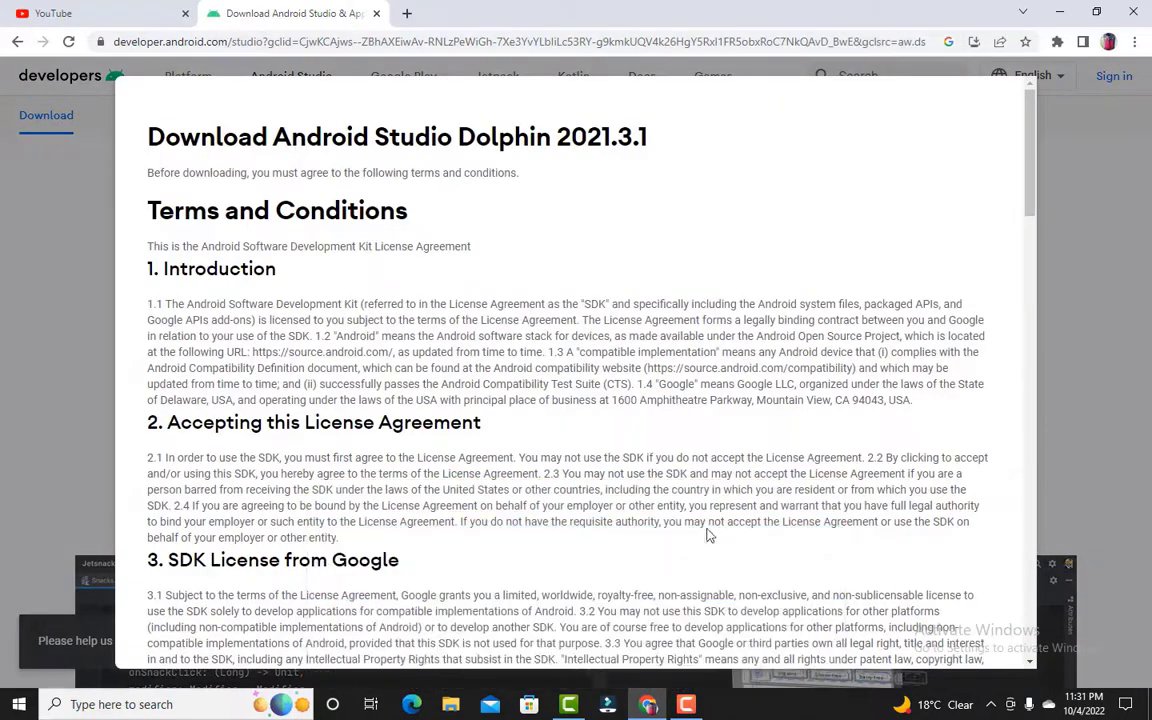
scroll("down", 3)
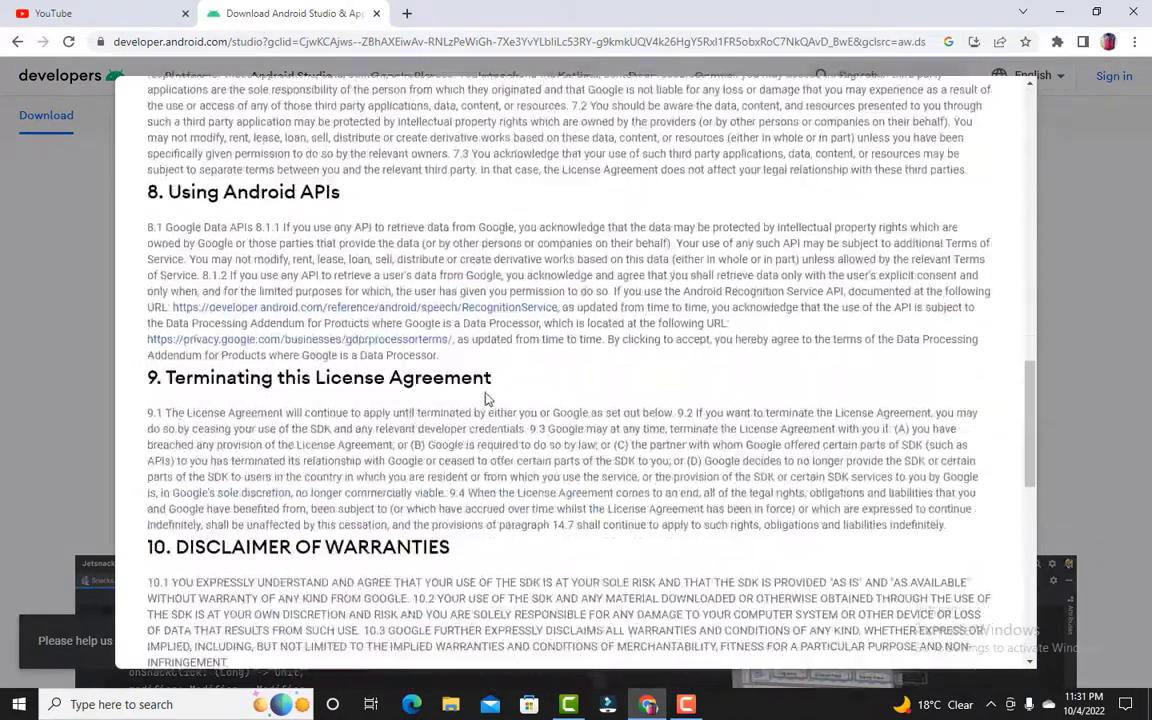
scroll("down", 3)
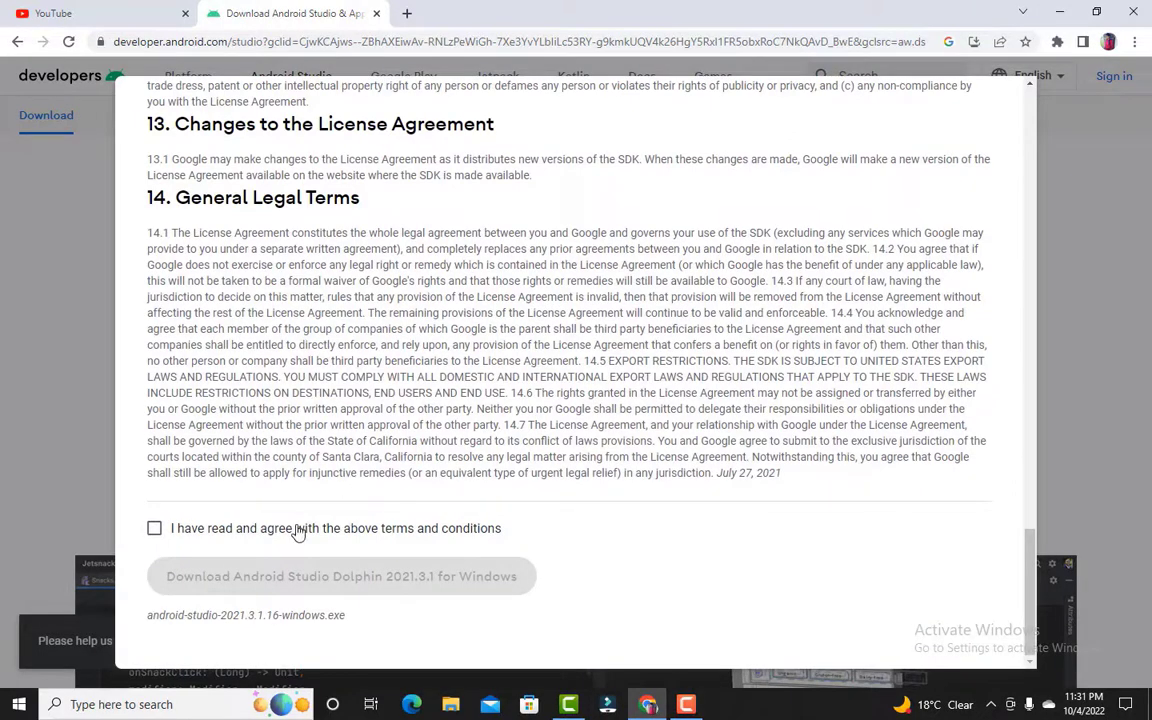
left_click(154, 528)
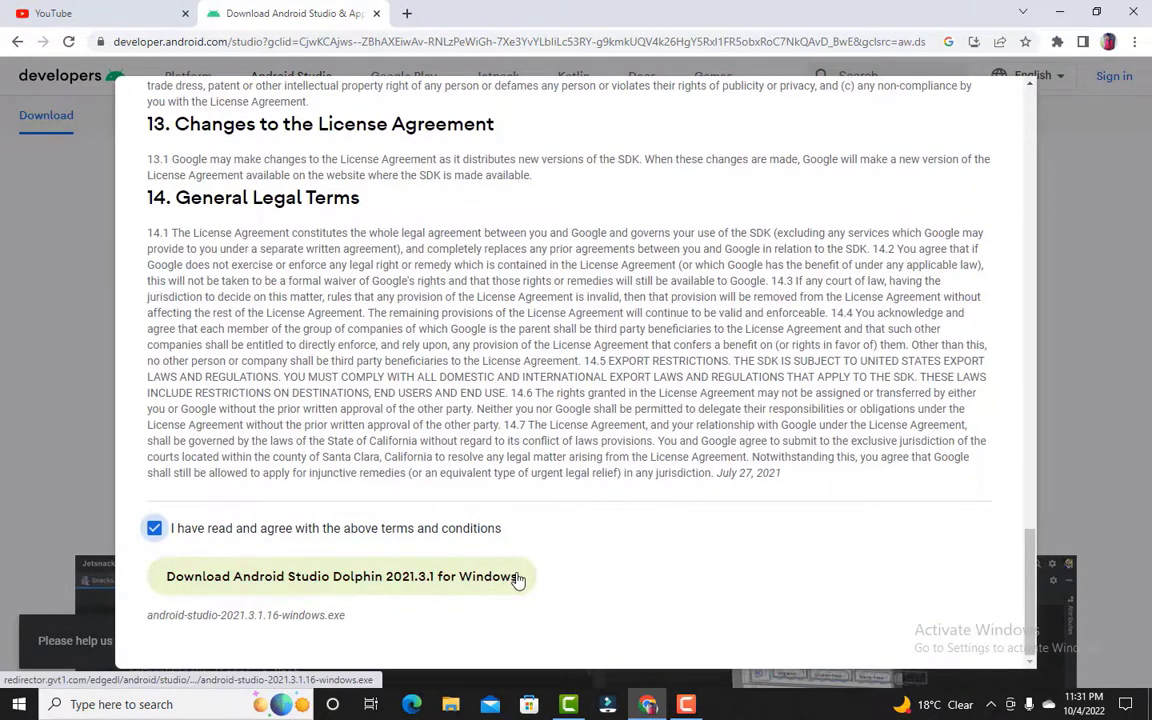
left_click(340, 576)
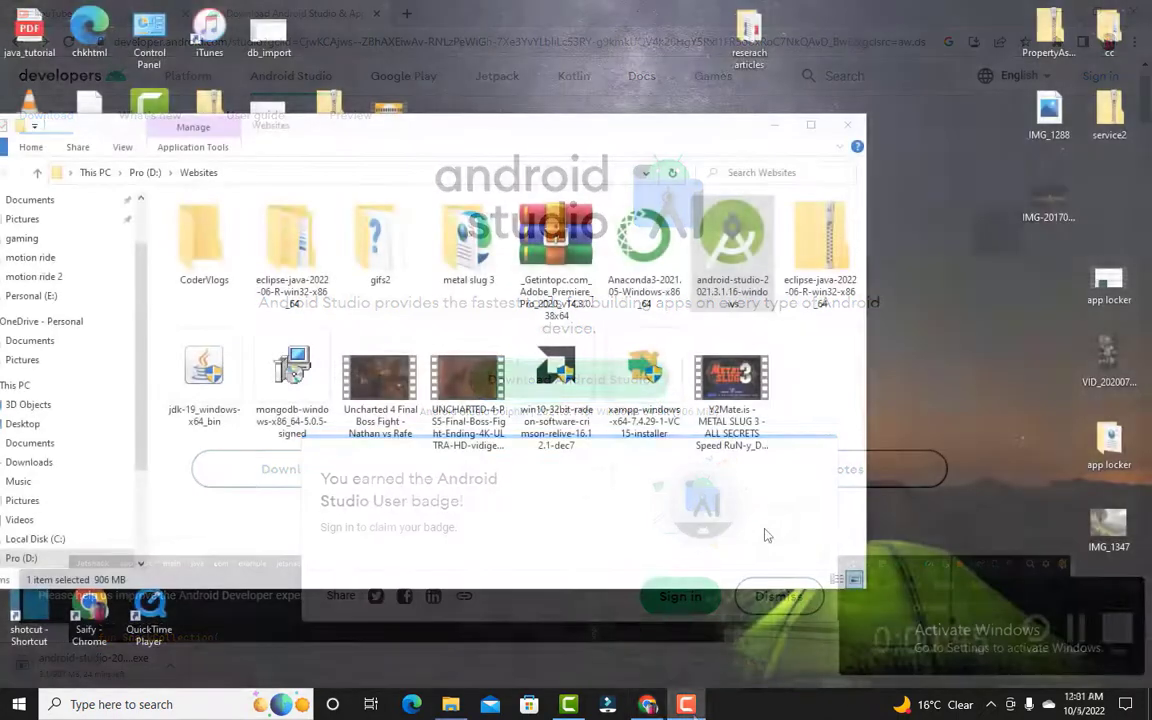
- Open the downloaded android-studio installer from the Websites folder and close that window
right_click(732, 240)
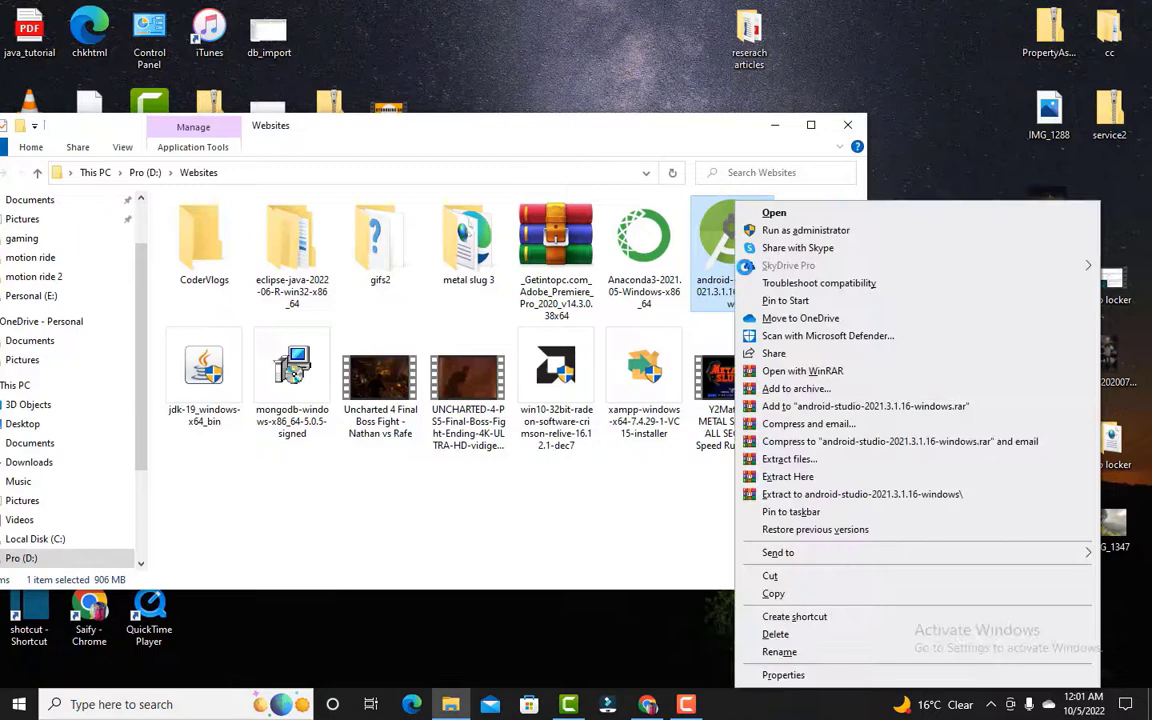
left_click(774, 212)
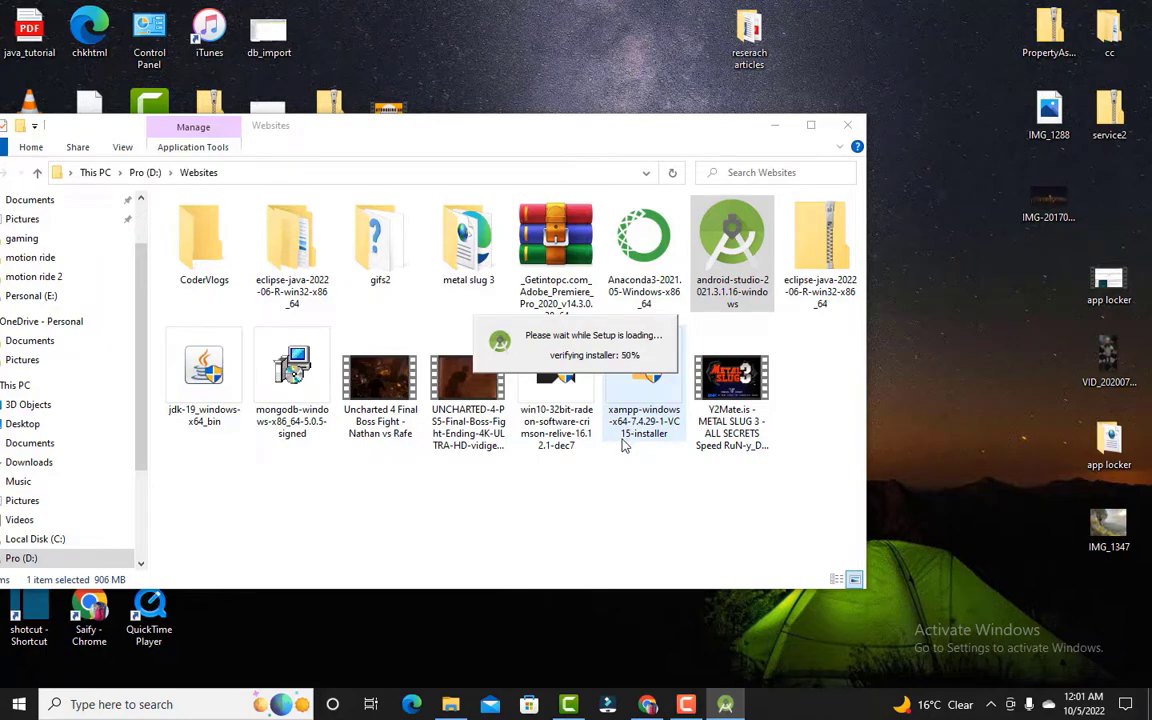
left_click(848, 124)
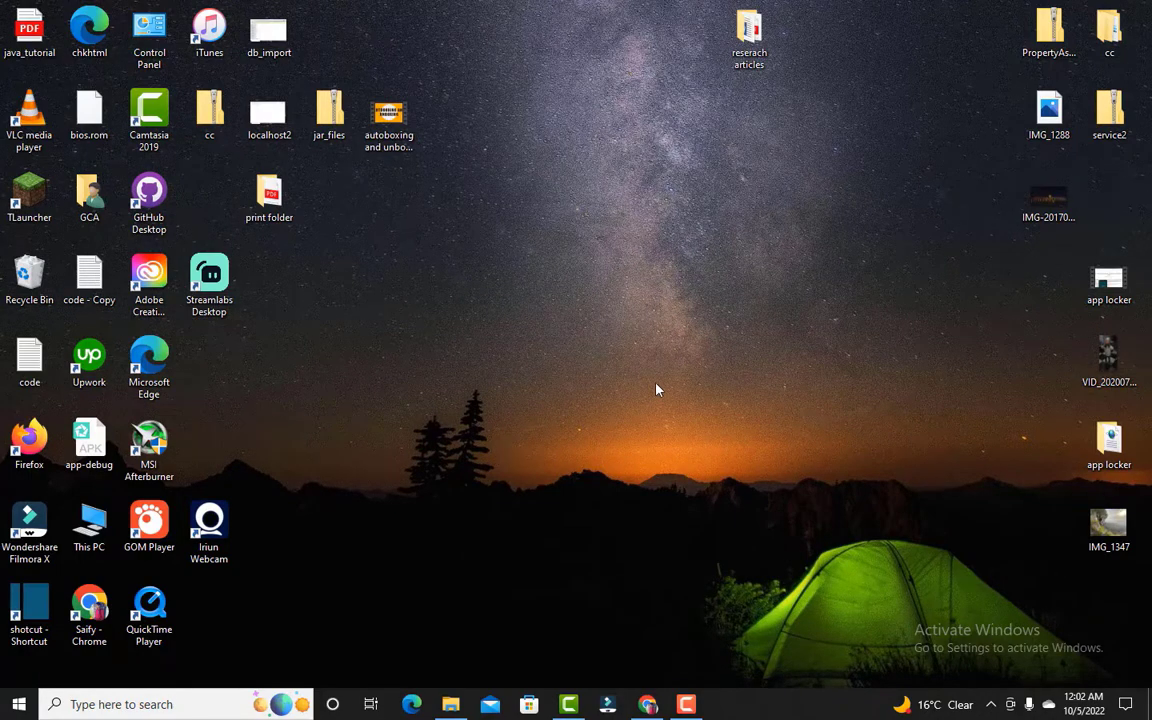
- Install Android Studio with the Android Virtual Device to the default location and launch it on Finish
left_click(724, 704)
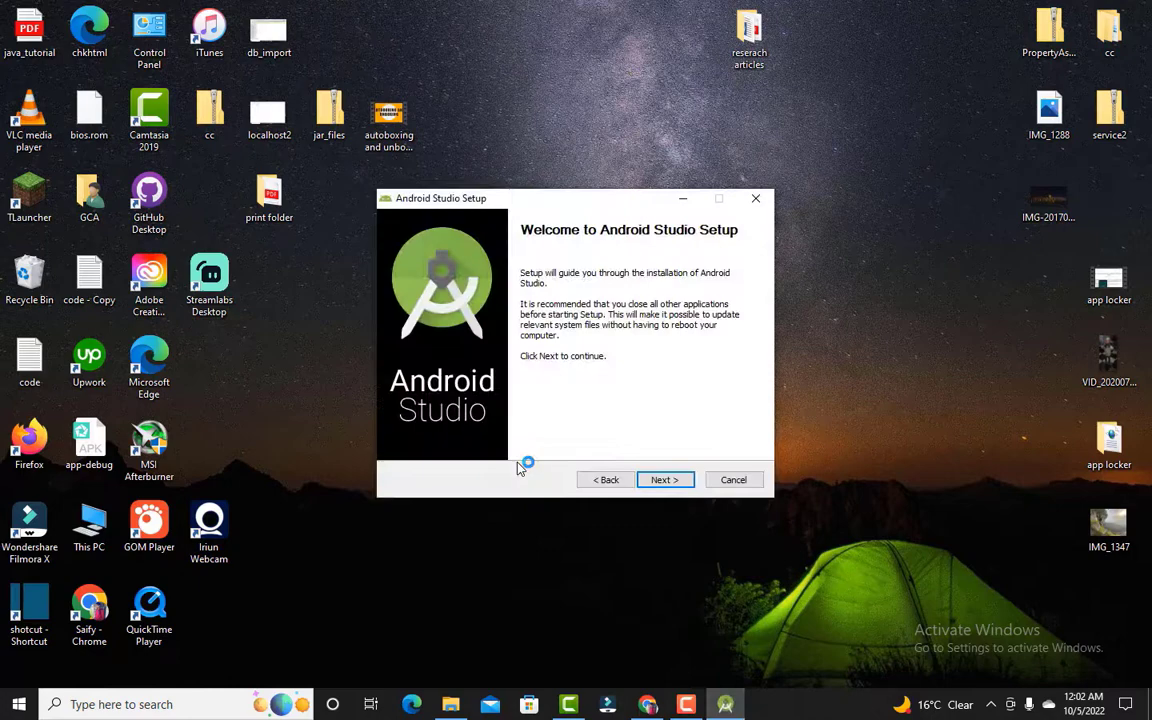
left_click(664, 480)
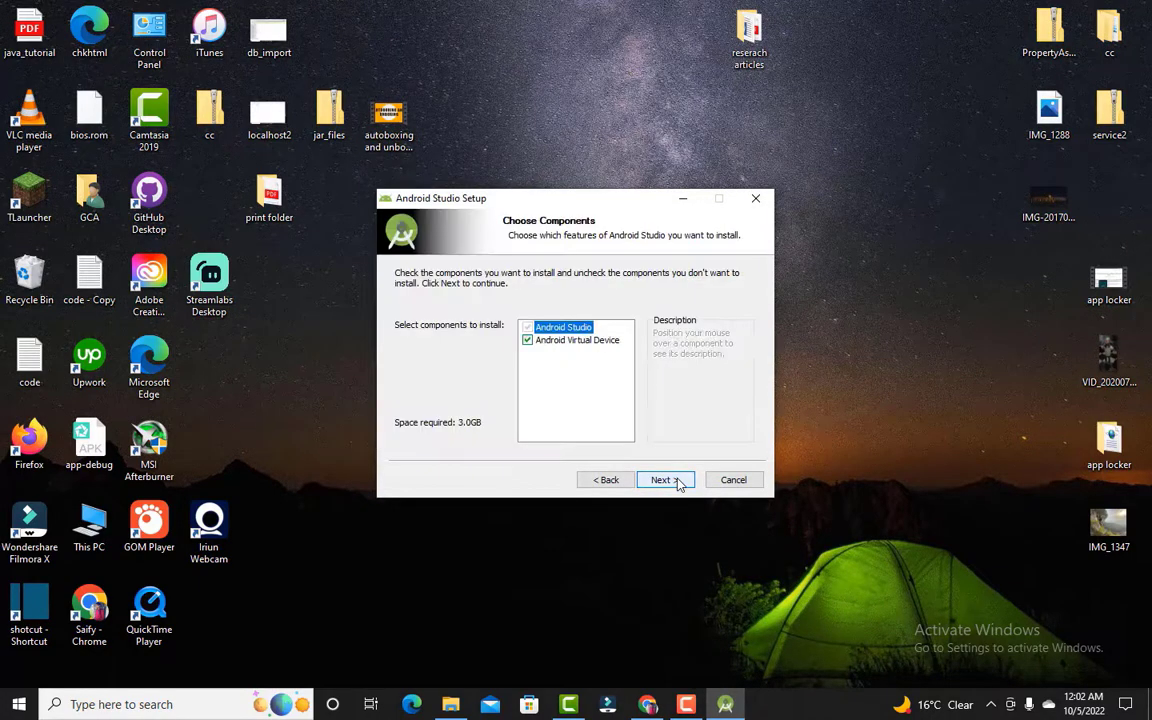
left_click(660, 480)
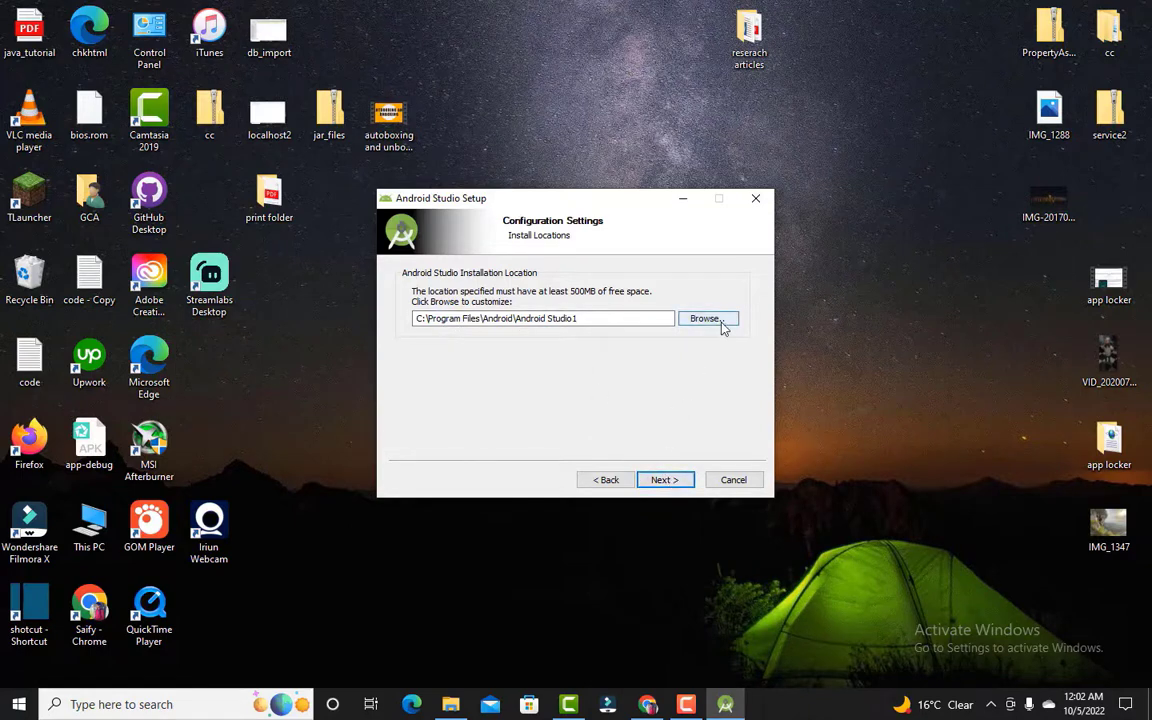
left_click(708, 318)
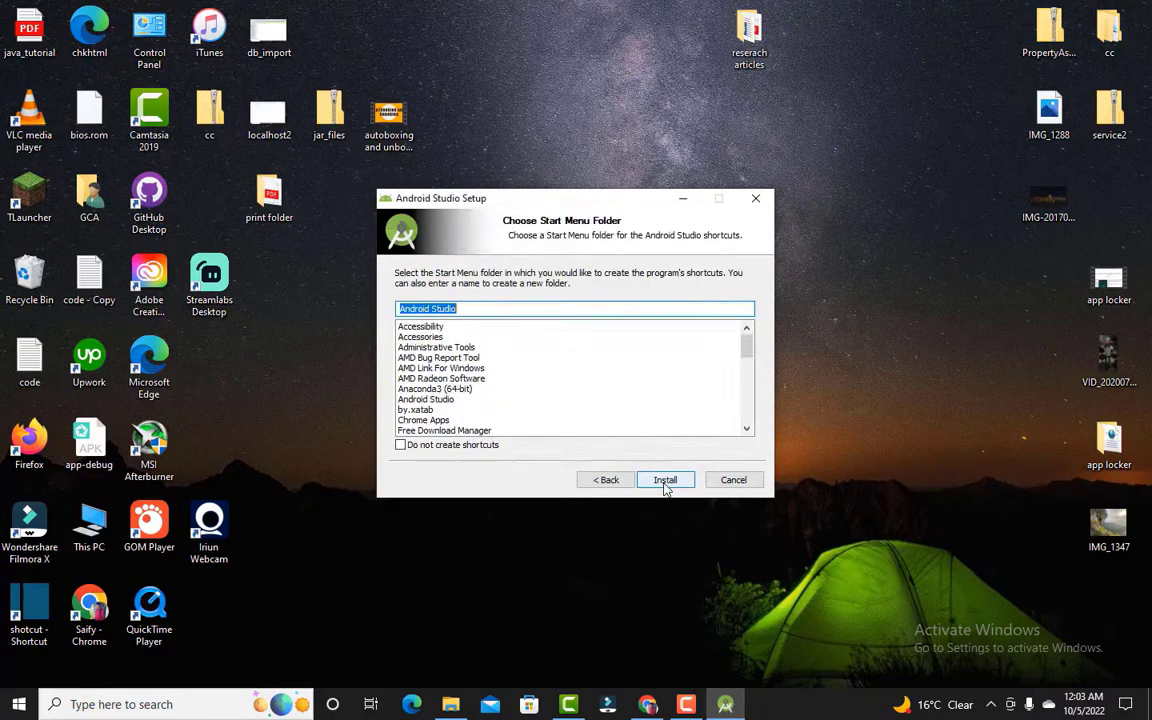
left_click(664, 480)
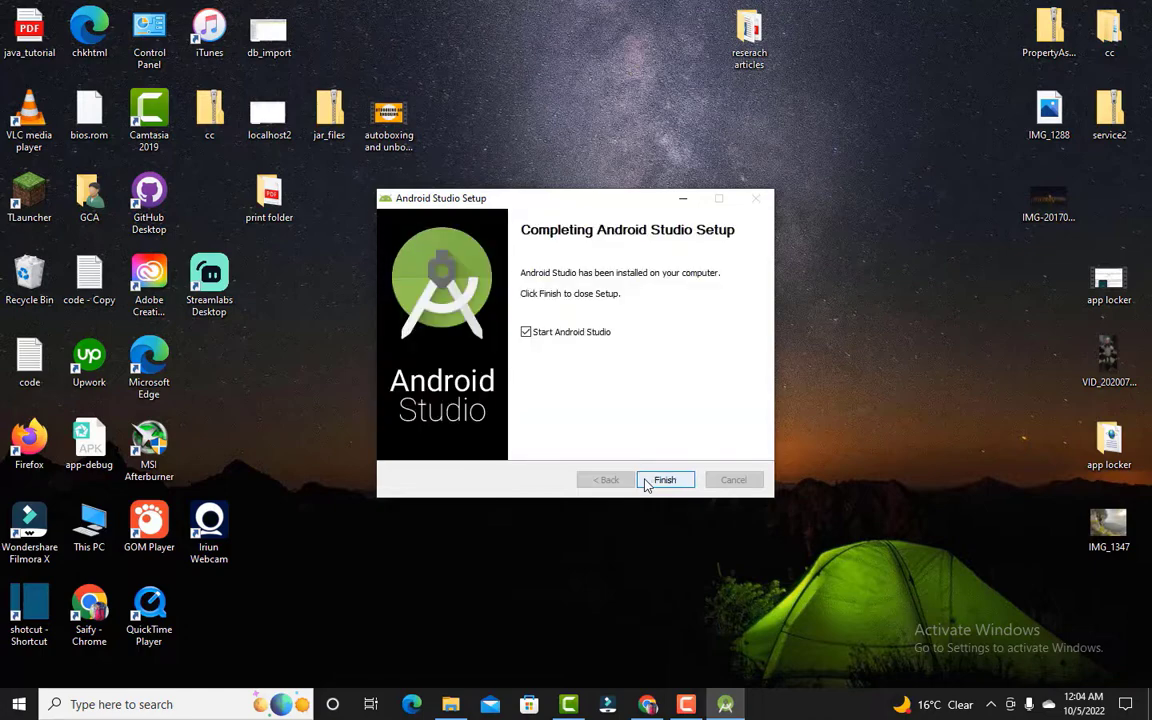
left_click(664, 480)
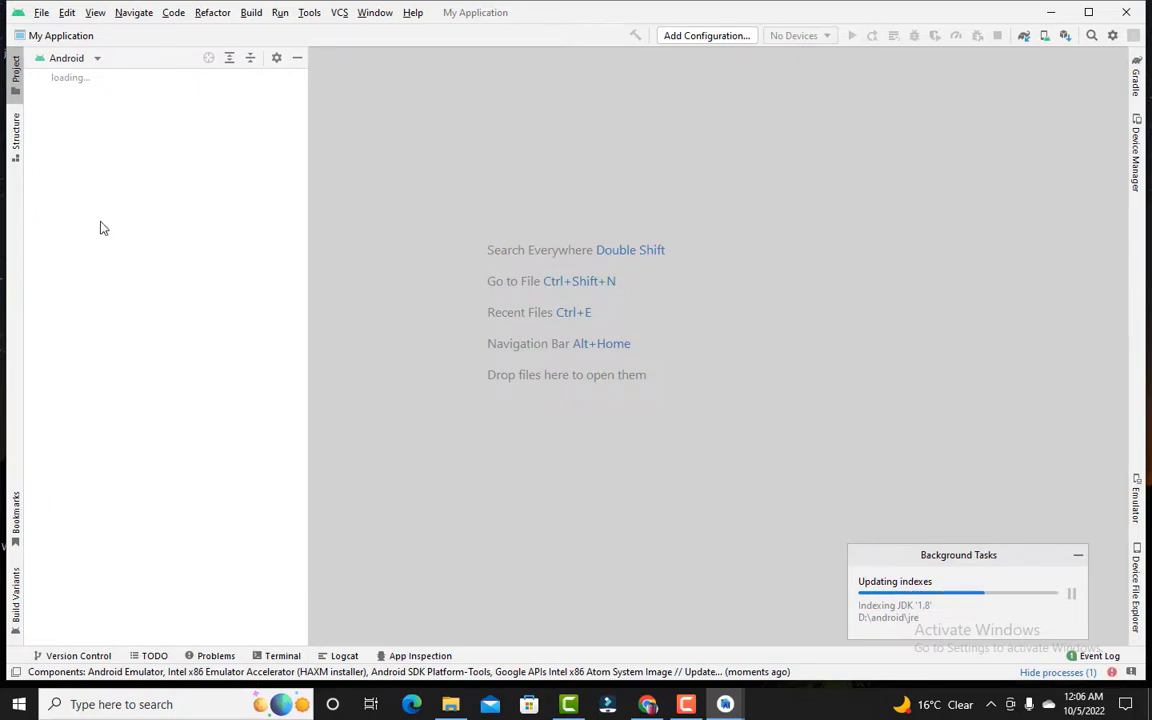
- Show MainActivity.java in the editor and bring up the empty Device Manager panel
left_click(66, 58)
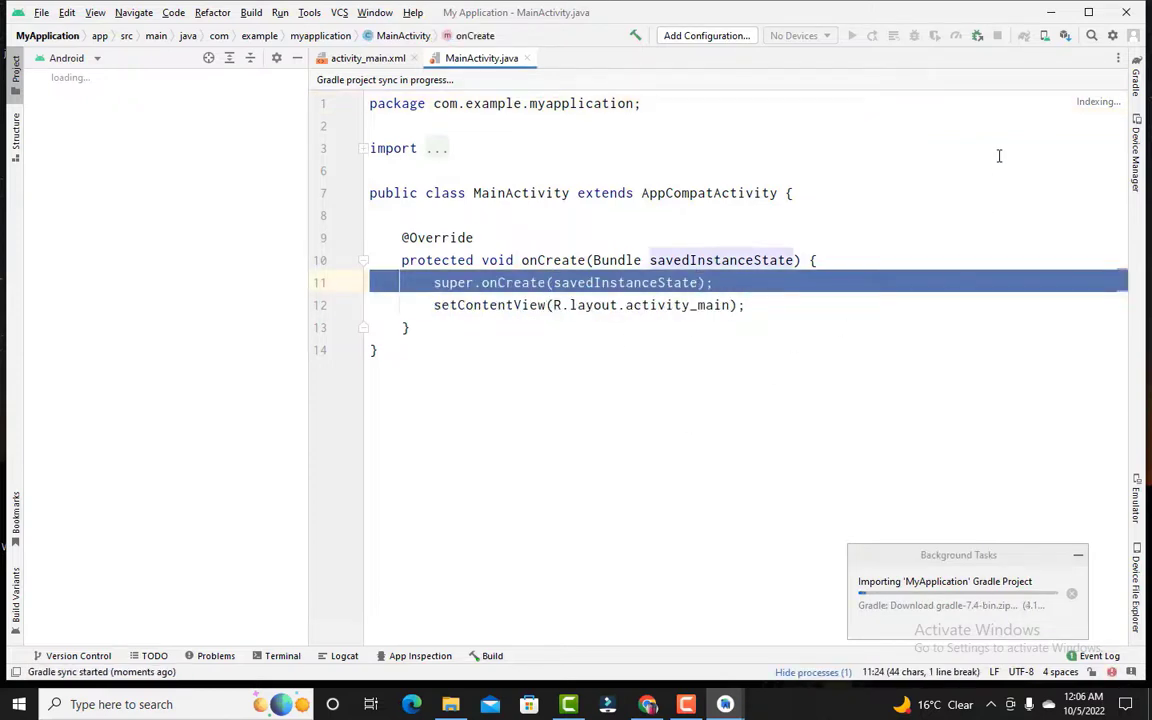
left_click(1044, 36)
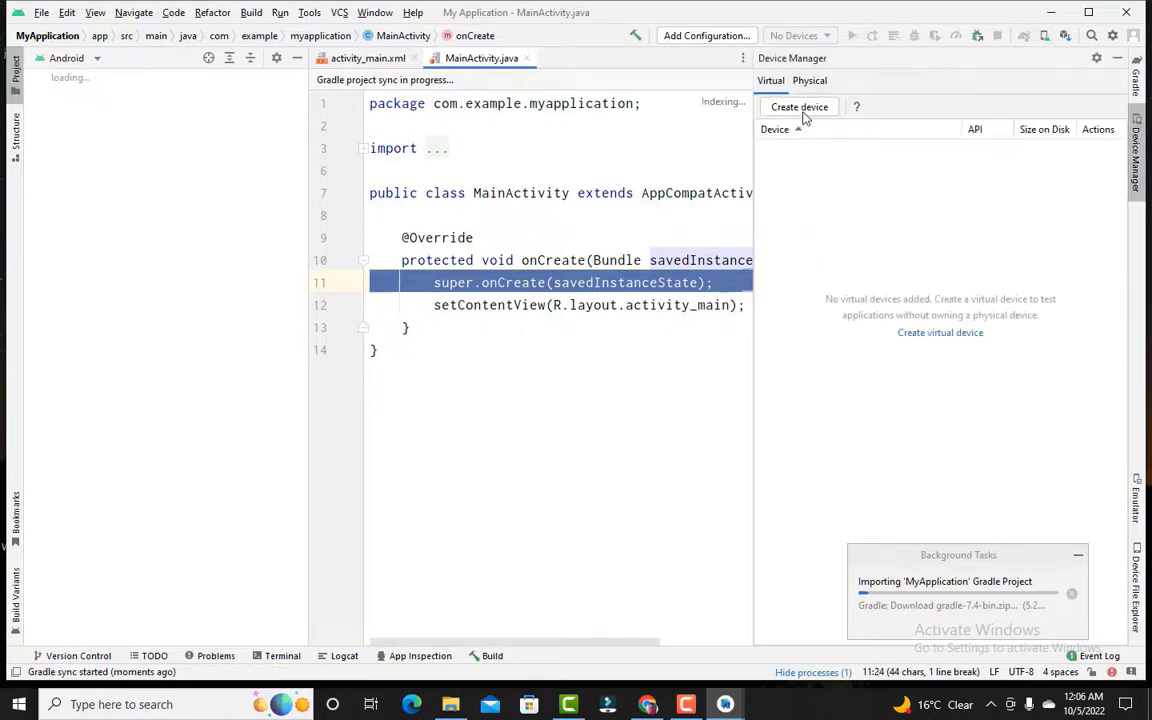
- Start a new virtual device with the Resizable (Experimental) definition, reach System Image, then cancel
left_click(808, 80)
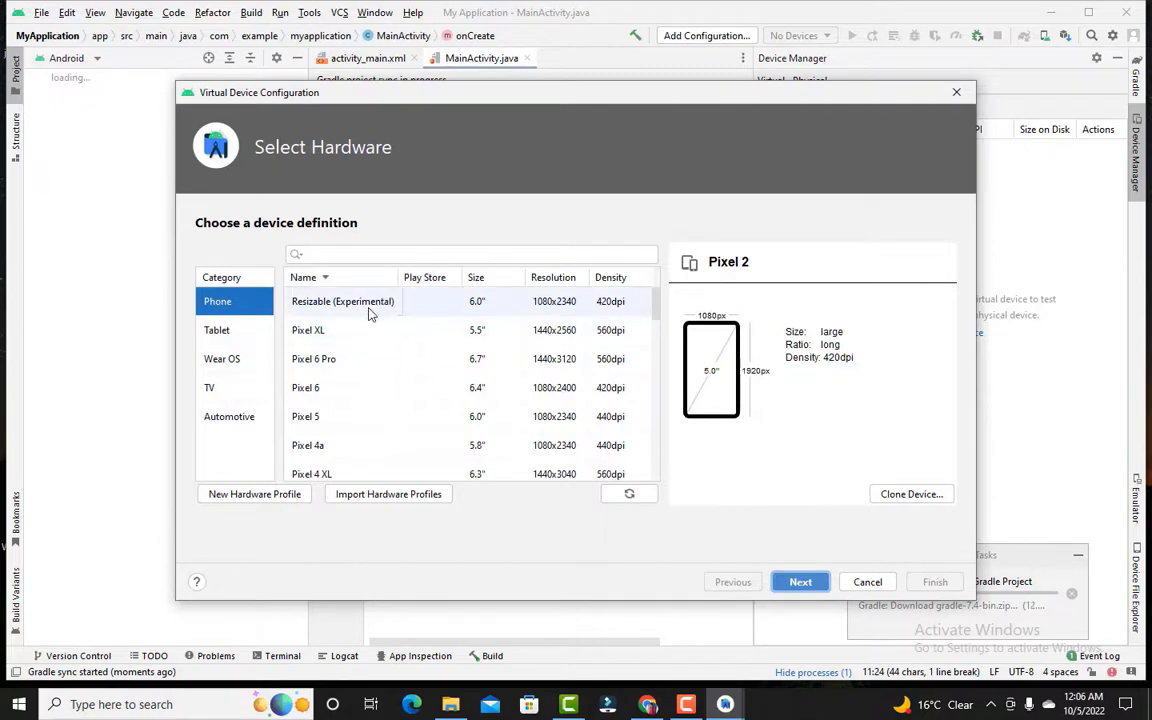
left_click(342, 300)
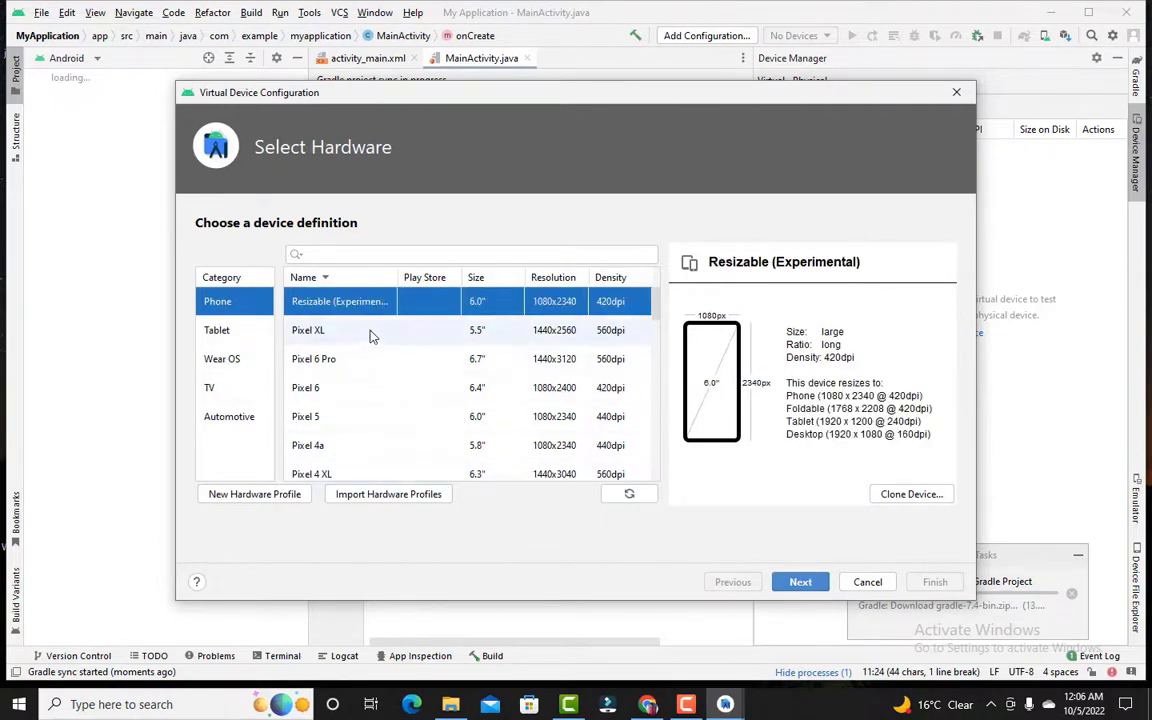
left_click(800, 580)
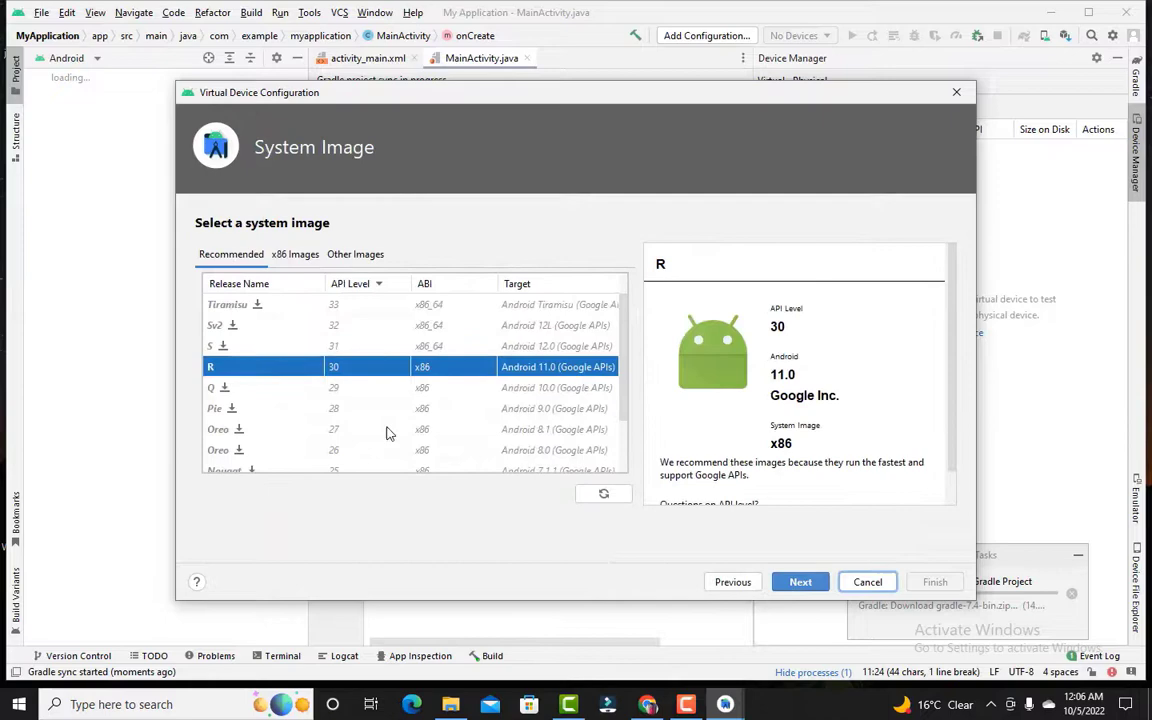
scroll("down", 3)
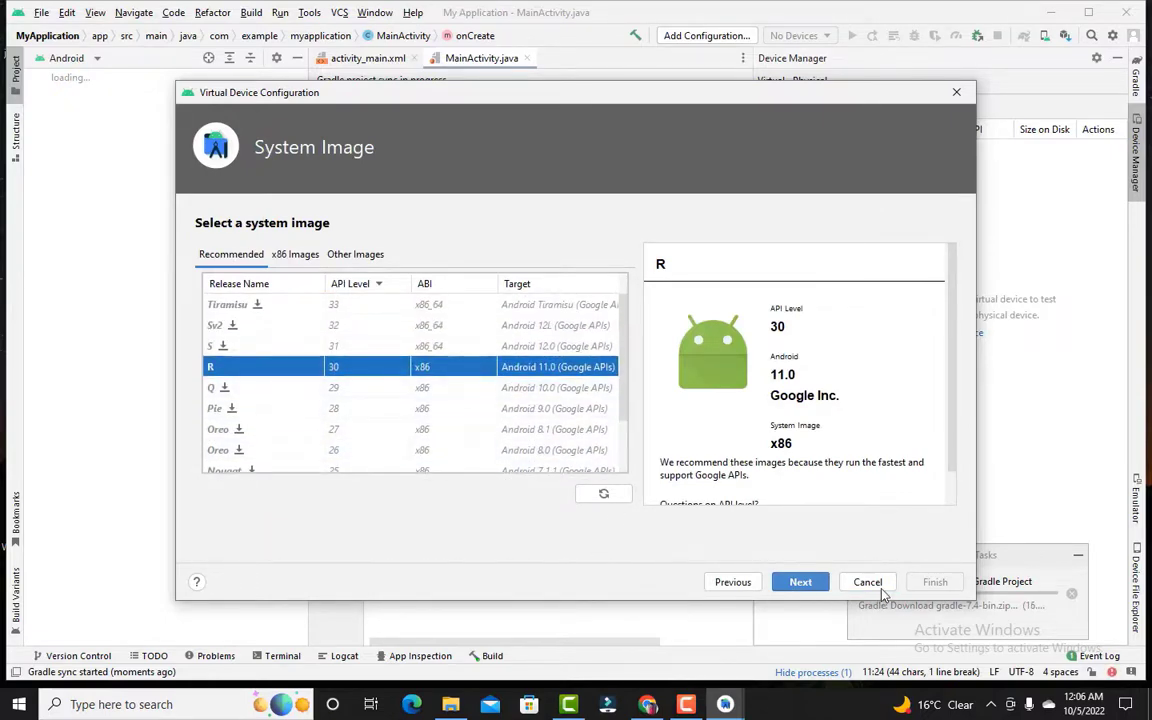
left_click(868, 582)
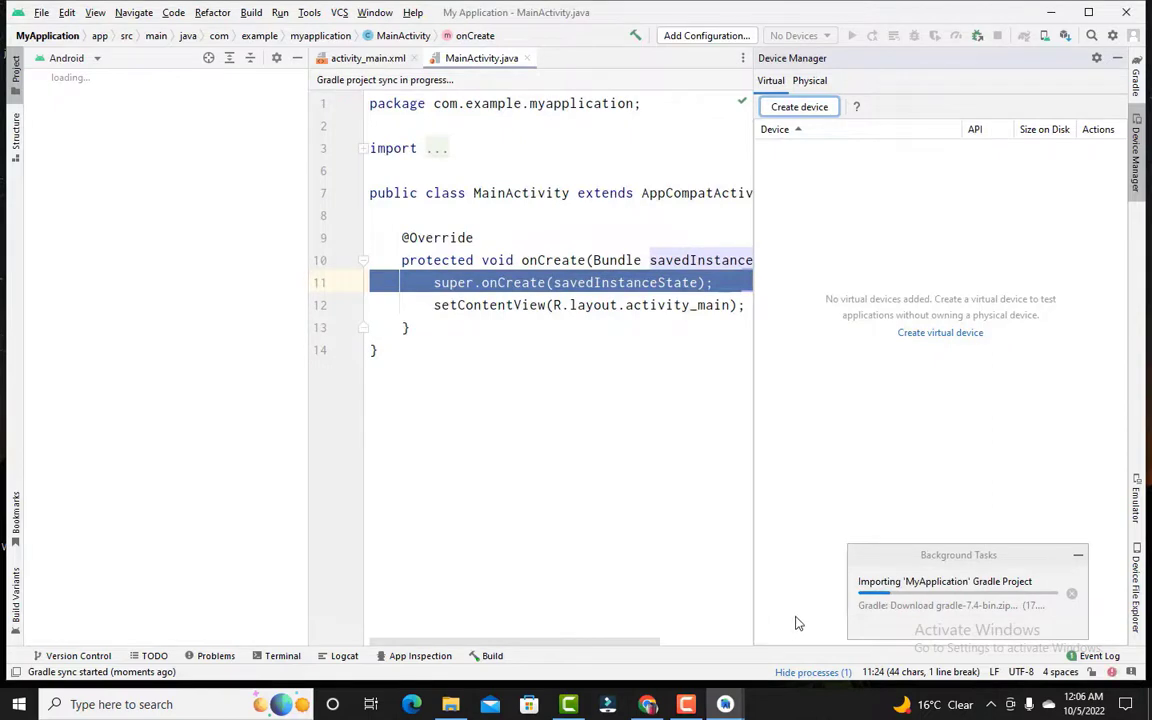